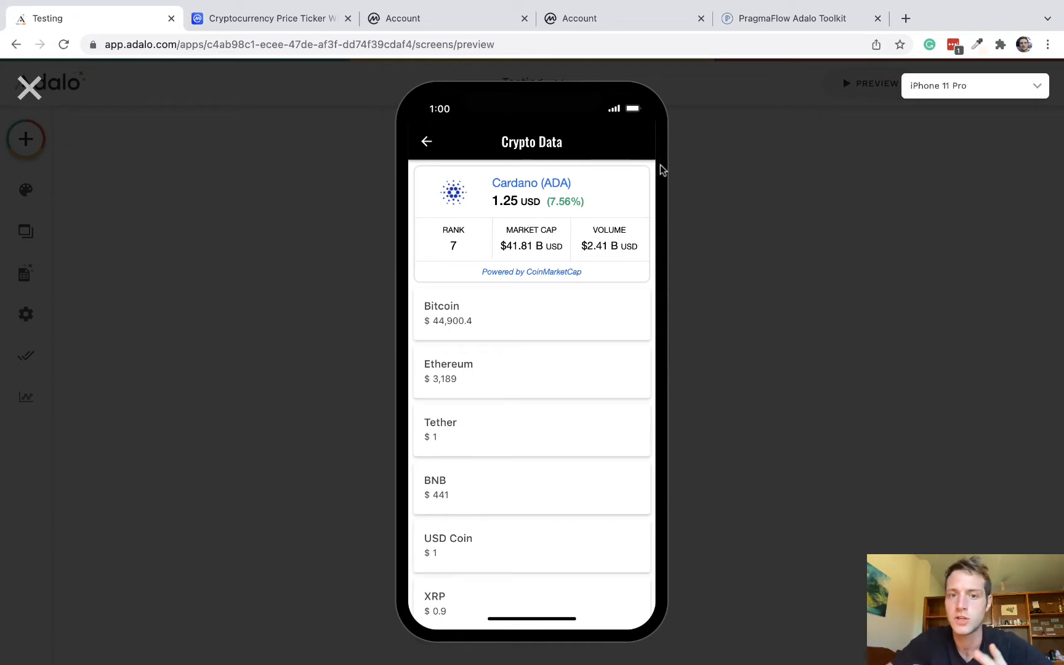
{"action": "mouse_move", "coordinate": [414, 283]}
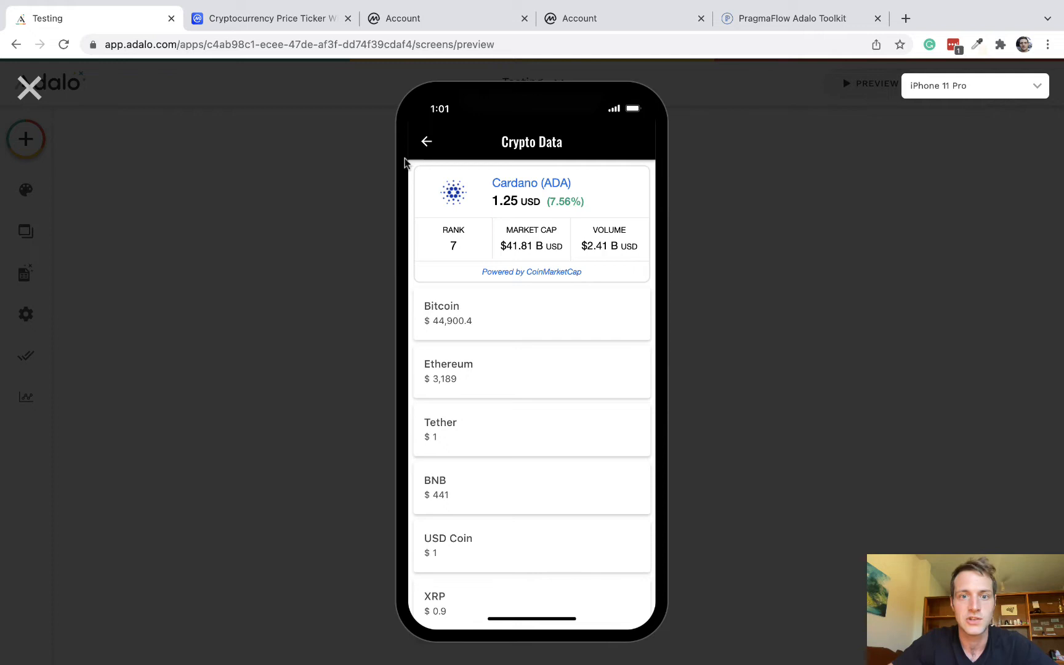
{"action": "mouse_move", "coordinate": [650, 275]}
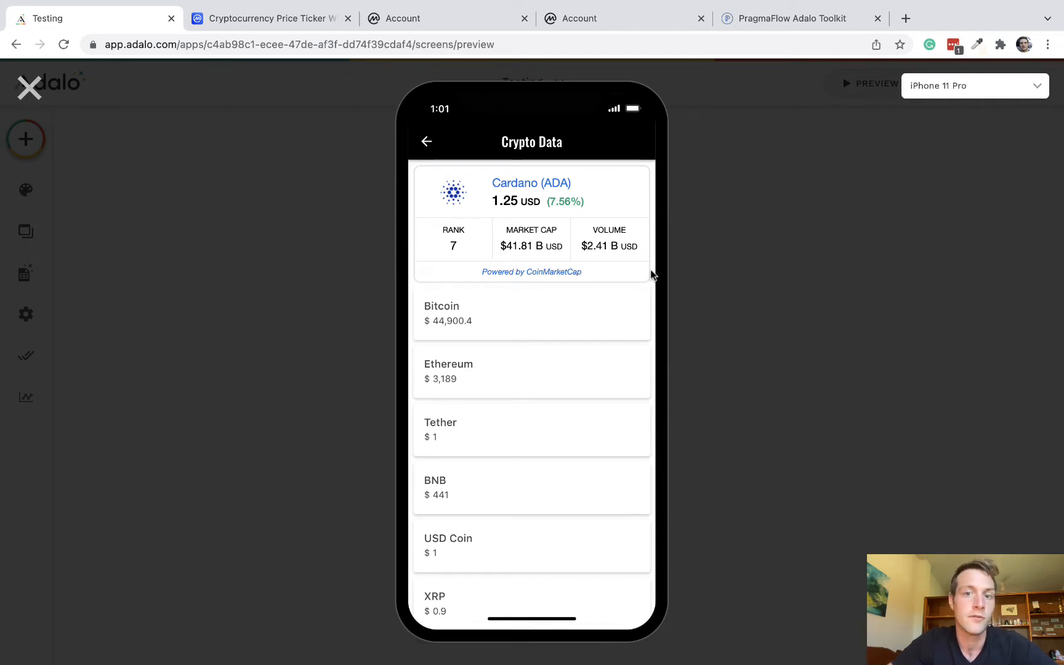
{"action": "mouse_move", "coordinate": [659, 298]}
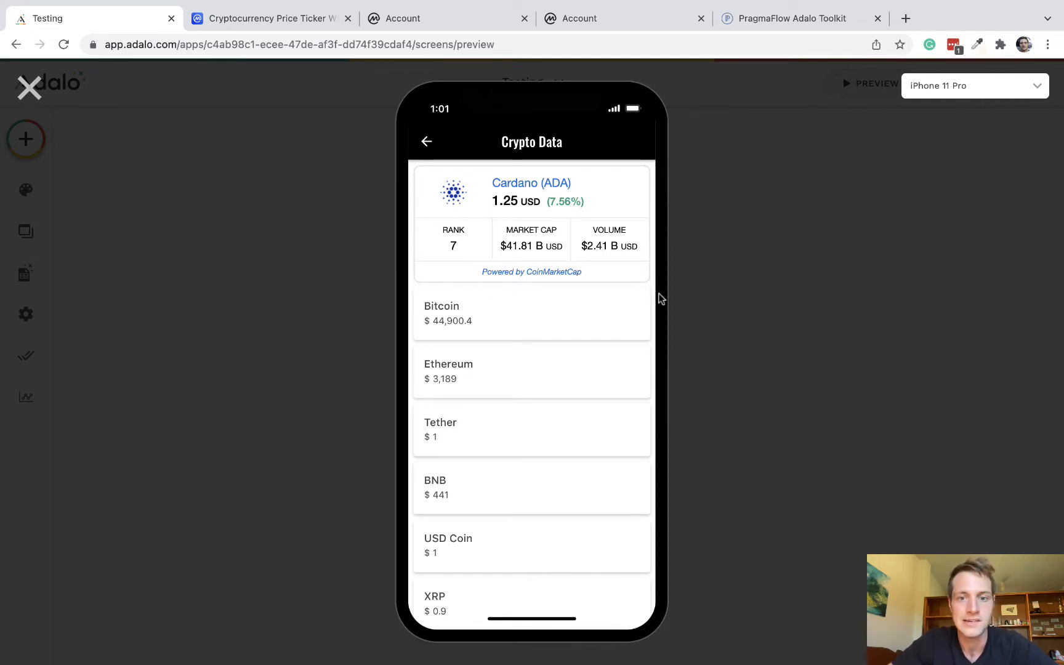
{"action": "mouse_move", "coordinate": [642, 284]}
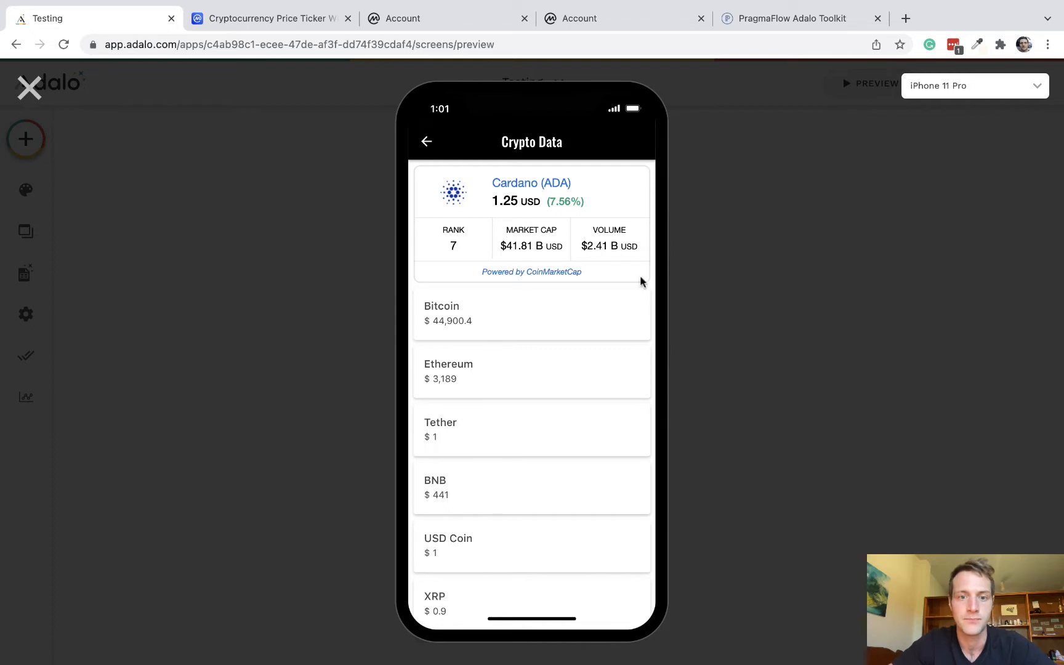
Search 'web' on the Install a Component page and step through matches to Better WebView.
{"action": "scroll", "scroll_direction": "down", "scroll_amount": 3}
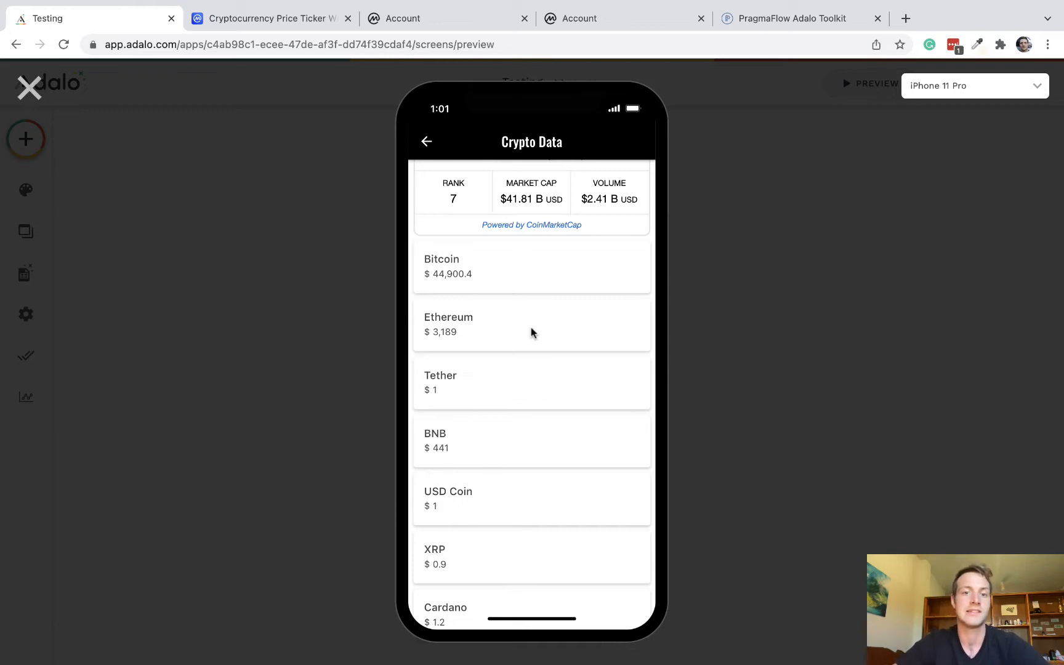
{"action": "scroll", "scroll_direction": "down", "scroll_amount": 3}
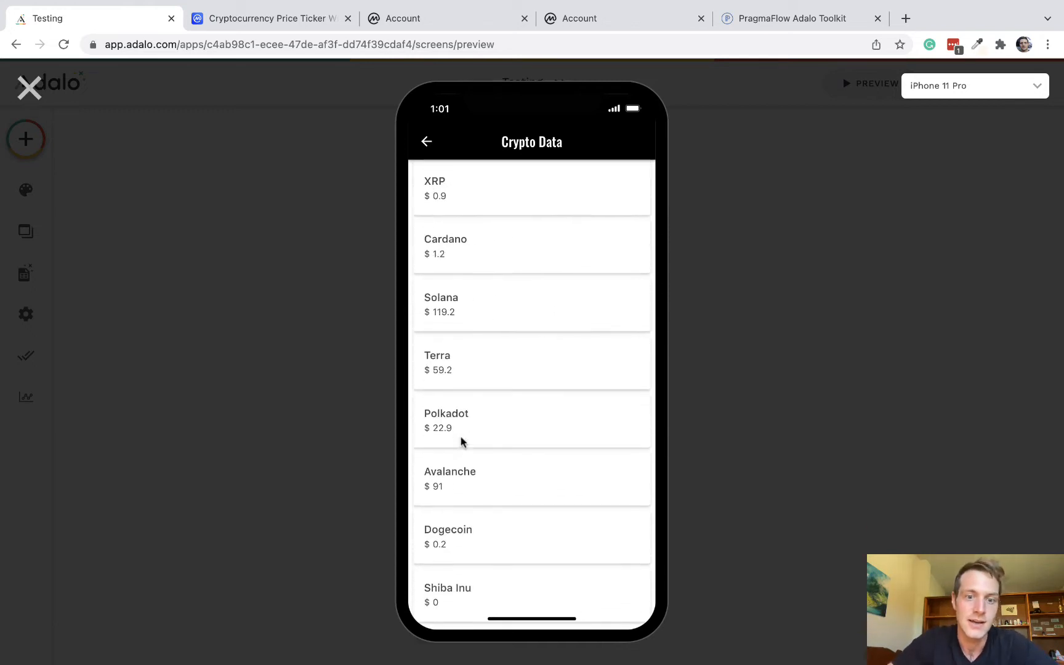
{"action": "scroll", "scroll_direction": "down", "scroll_amount": 3}
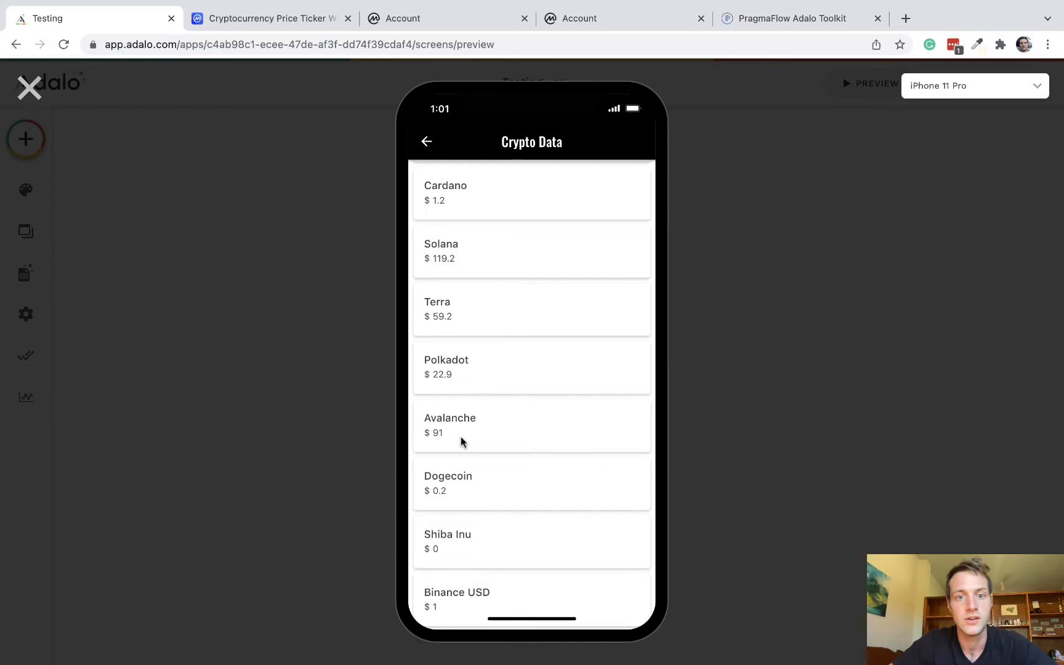
{"action": "left_click", "coordinate": [444, 192]}
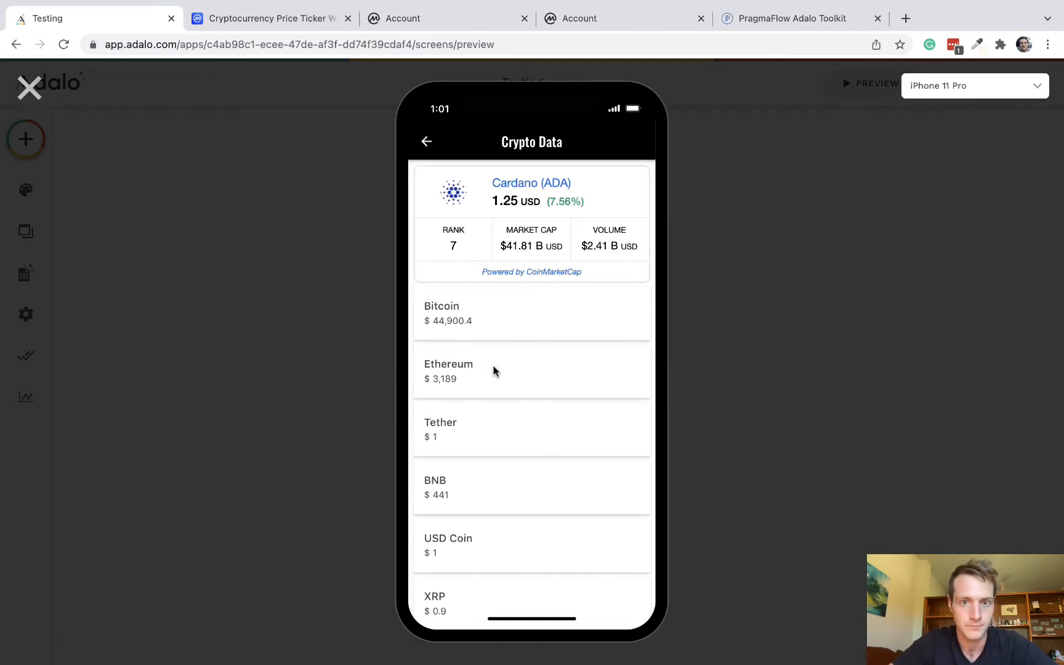
{"action": "mouse_move", "coordinate": [582, 233]}
{"action": "type", "text": "web"}
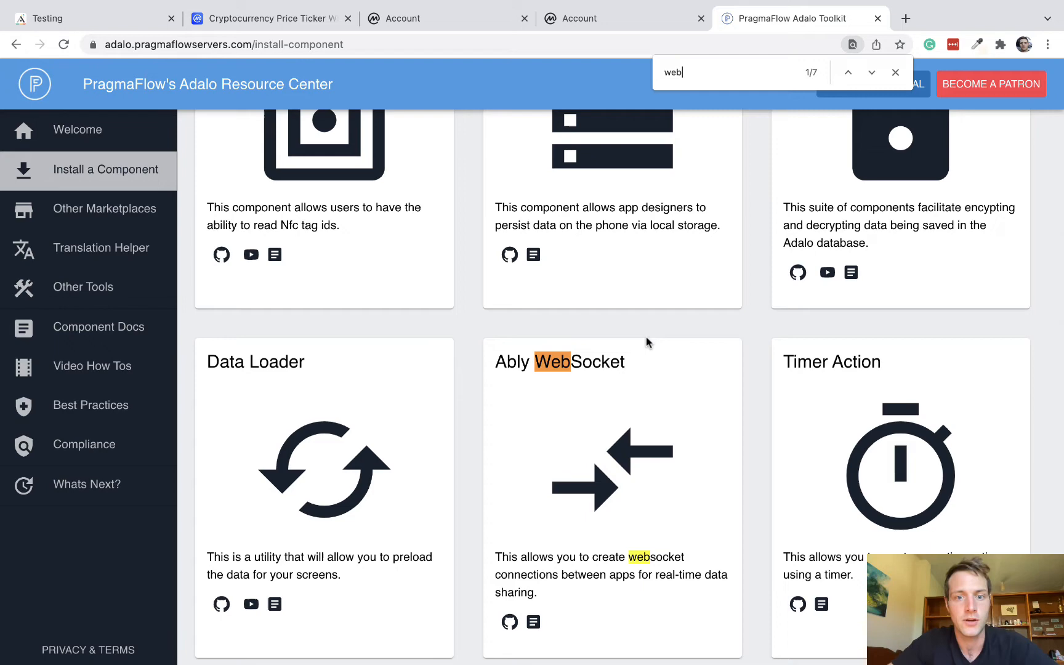
{"action": "left_click", "coordinate": [871, 71]}
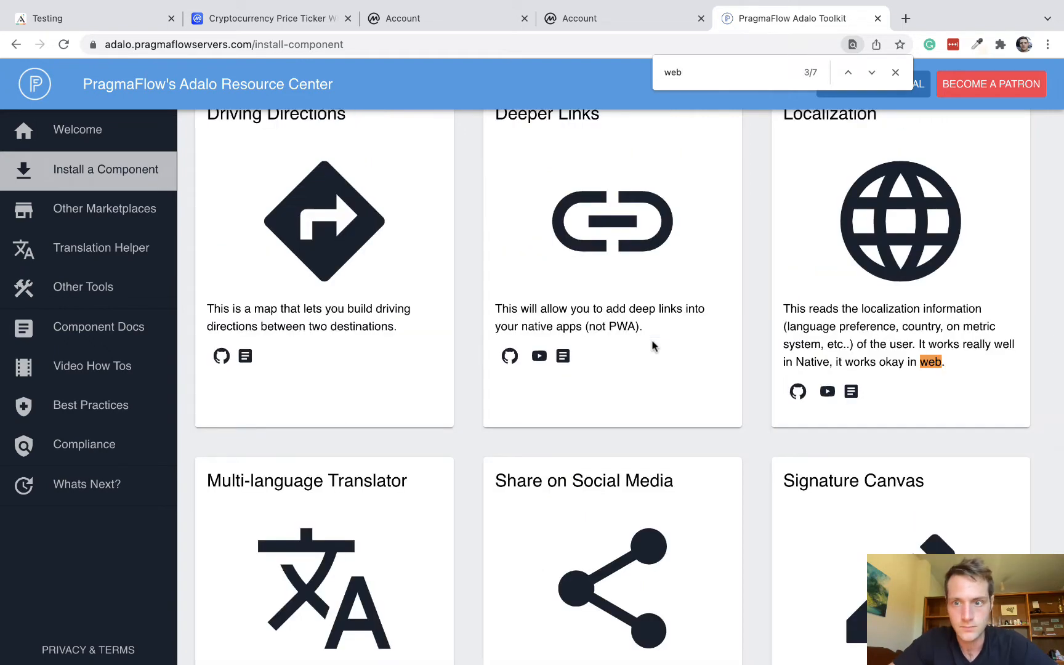
{"action": "left_click", "coordinate": [872, 73]}
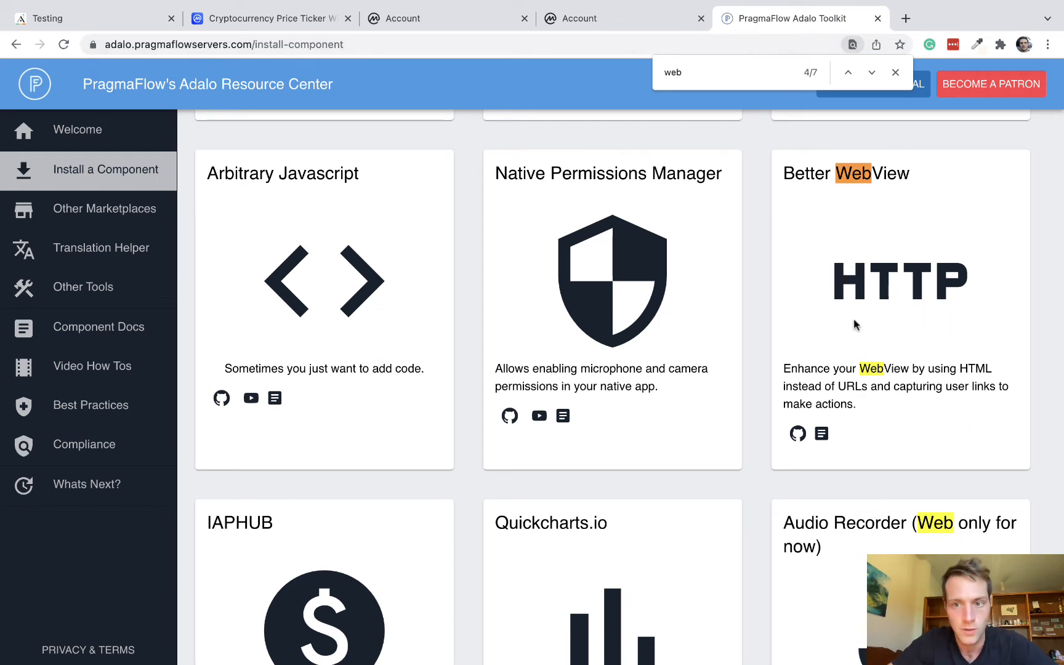
{"action": "mouse_move", "coordinate": [882, 319]}
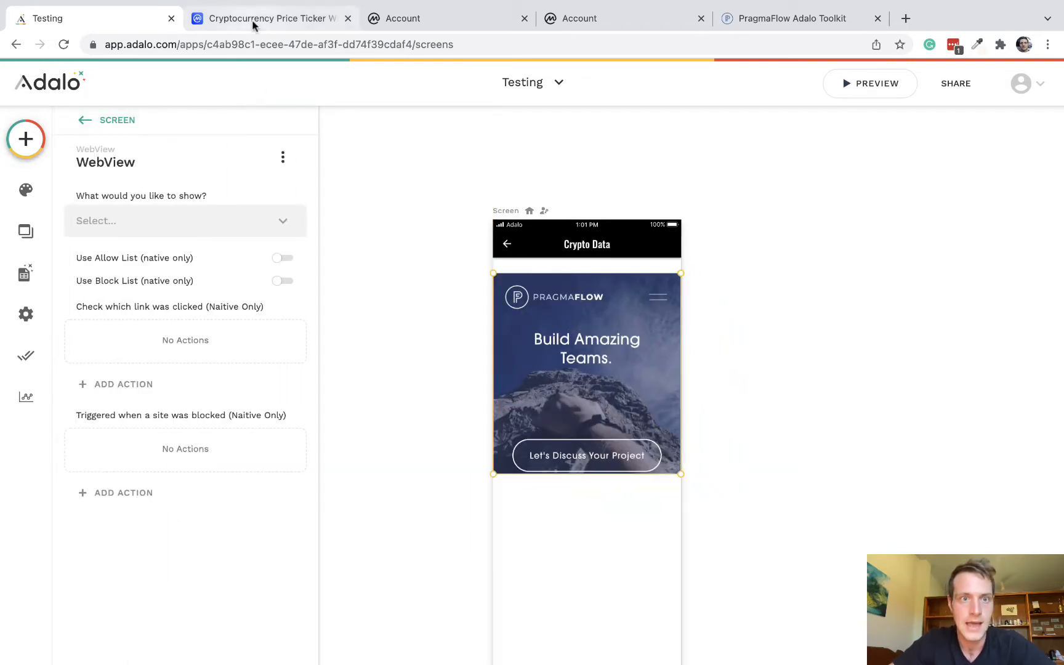
Set the CoinMarketCap Coin Ticker widget's cryptocurrency to Cardano ADA and reach its embed code.
{"action": "left_click", "coordinate": [269, 19]}
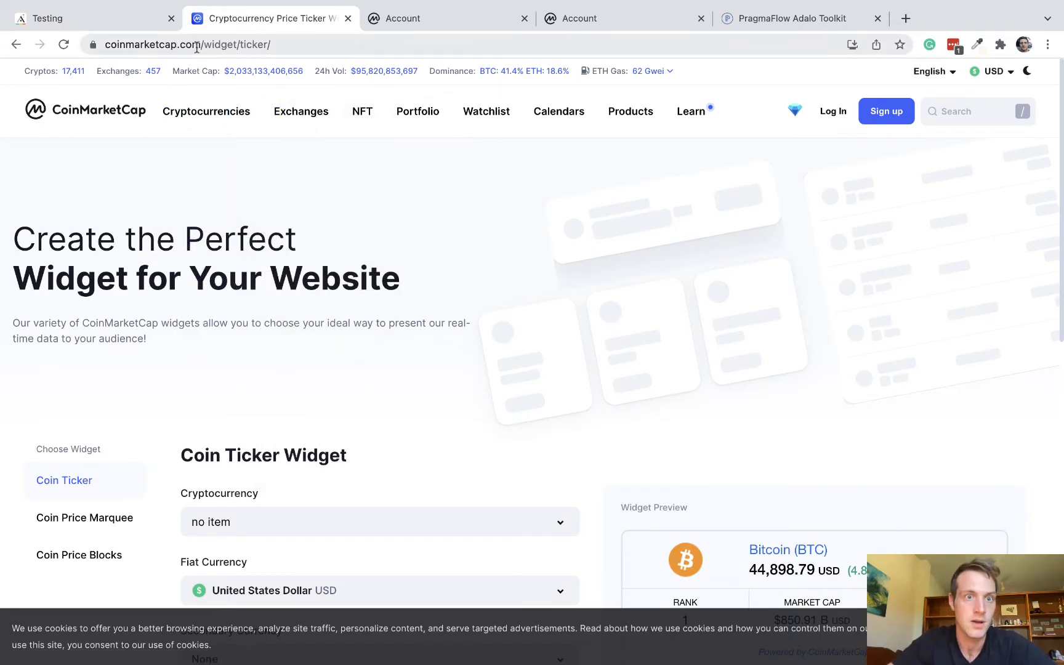
{"action": "mouse_move", "coordinate": [406, 144]}
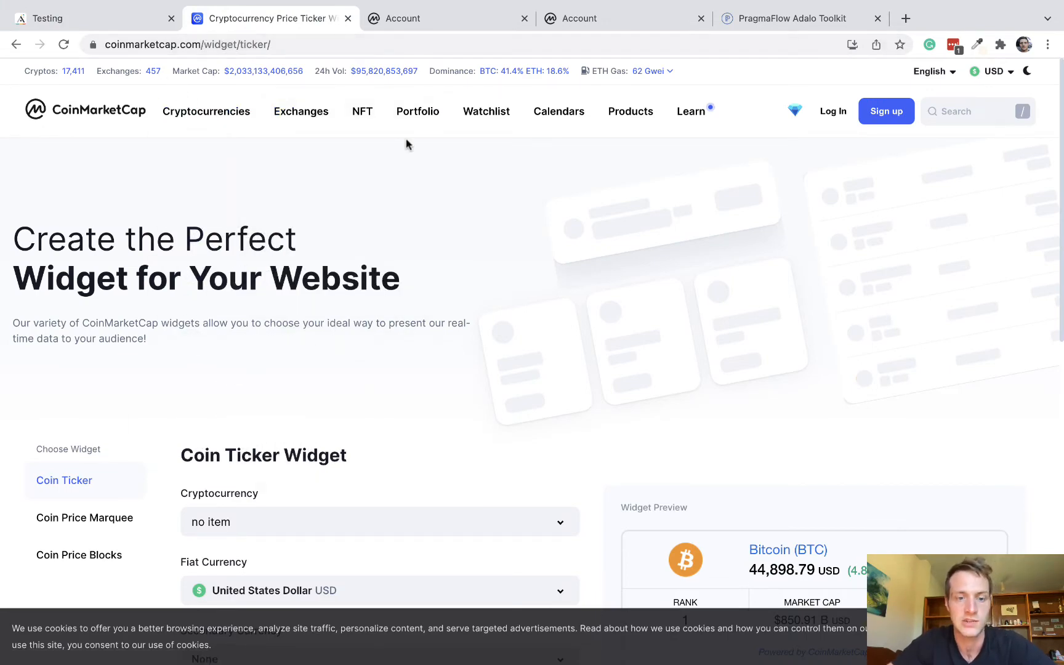
{"action": "scroll", "scroll_direction": "down", "scroll_amount": 3}
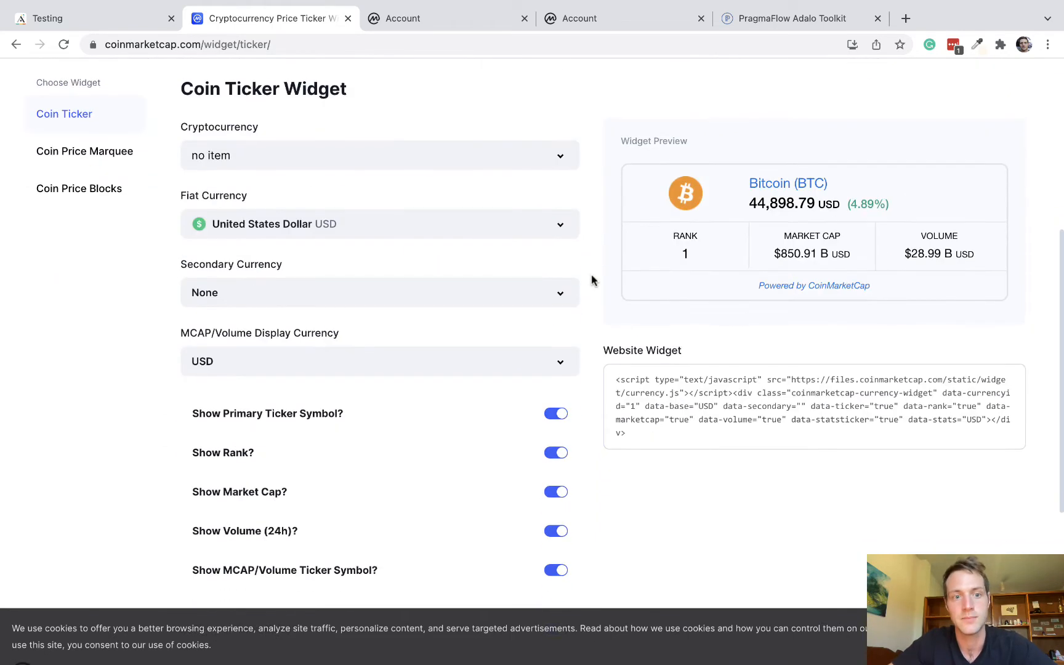
{"action": "left_click", "coordinate": [378, 155]}
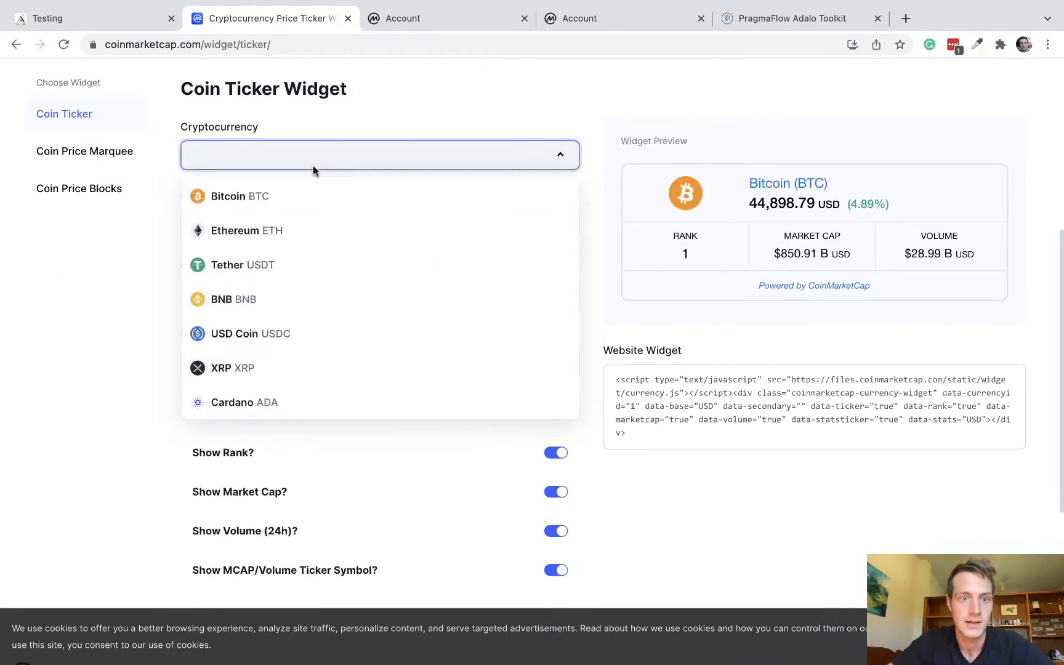
{"action": "mouse_move", "coordinate": [325, 231]}
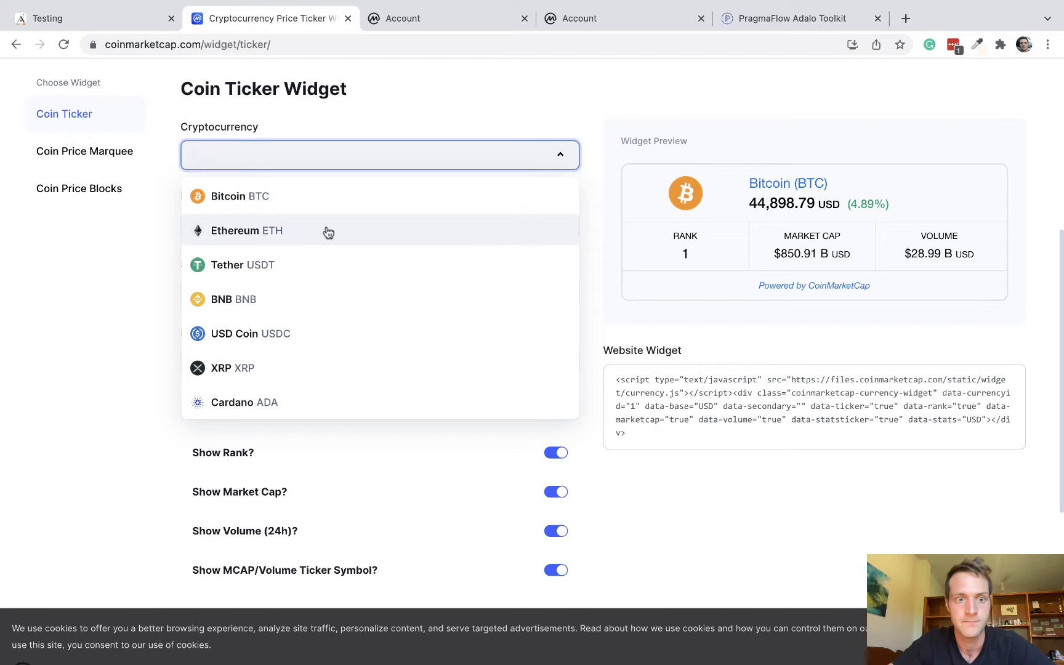
{"action": "left_click", "coordinate": [243, 402]}
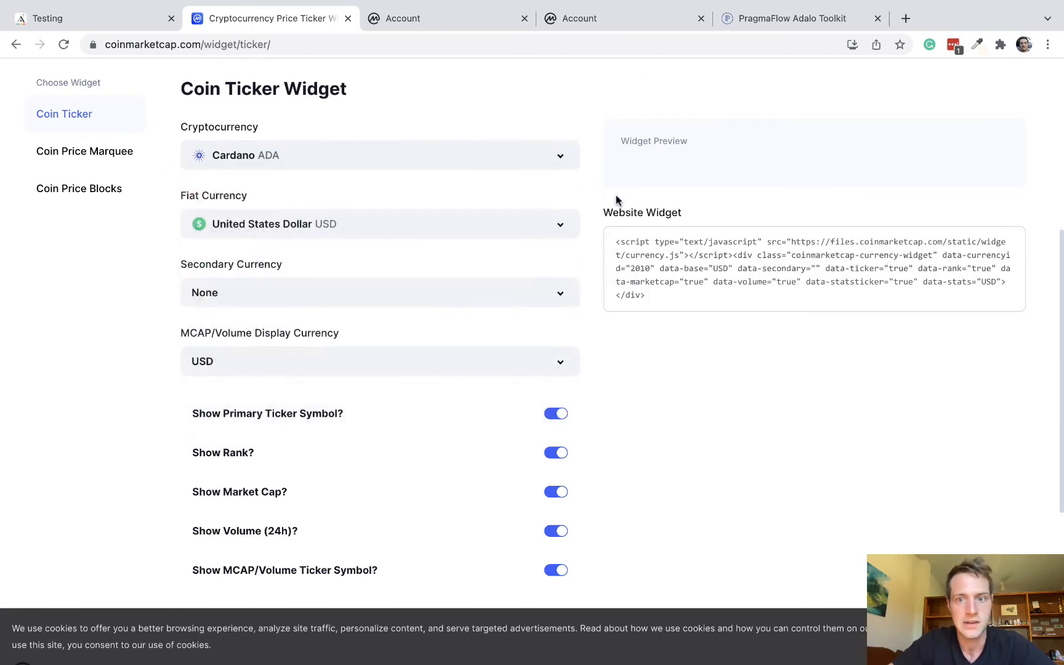
{"action": "scroll", "scroll_direction": "down", "scroll_amount": 3}
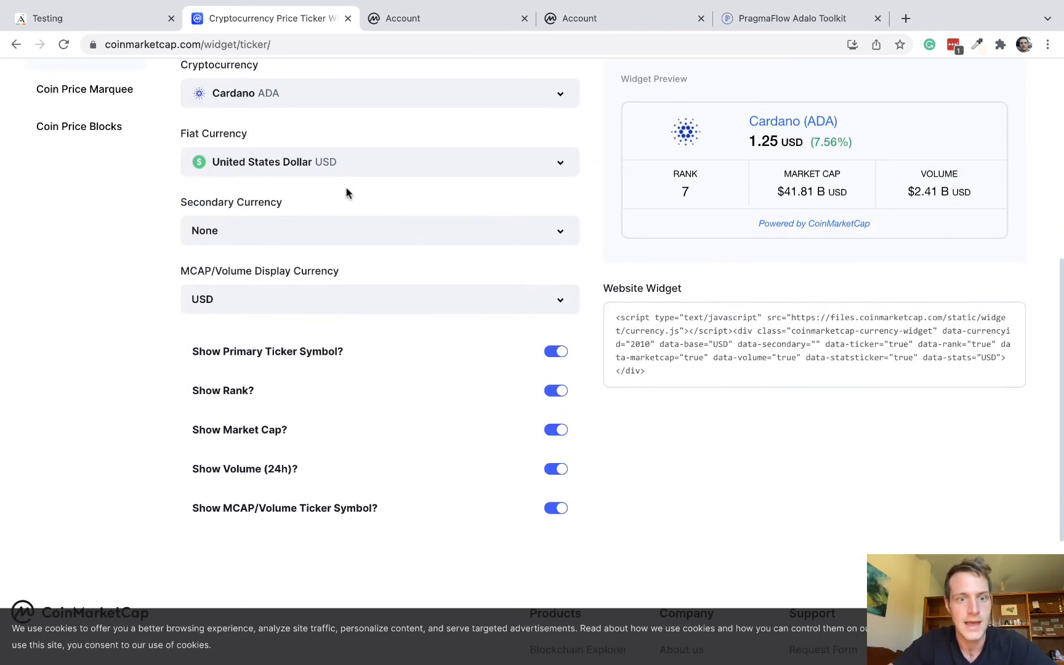
{"action": "mouse_move", "coordinate": [589, 265]}
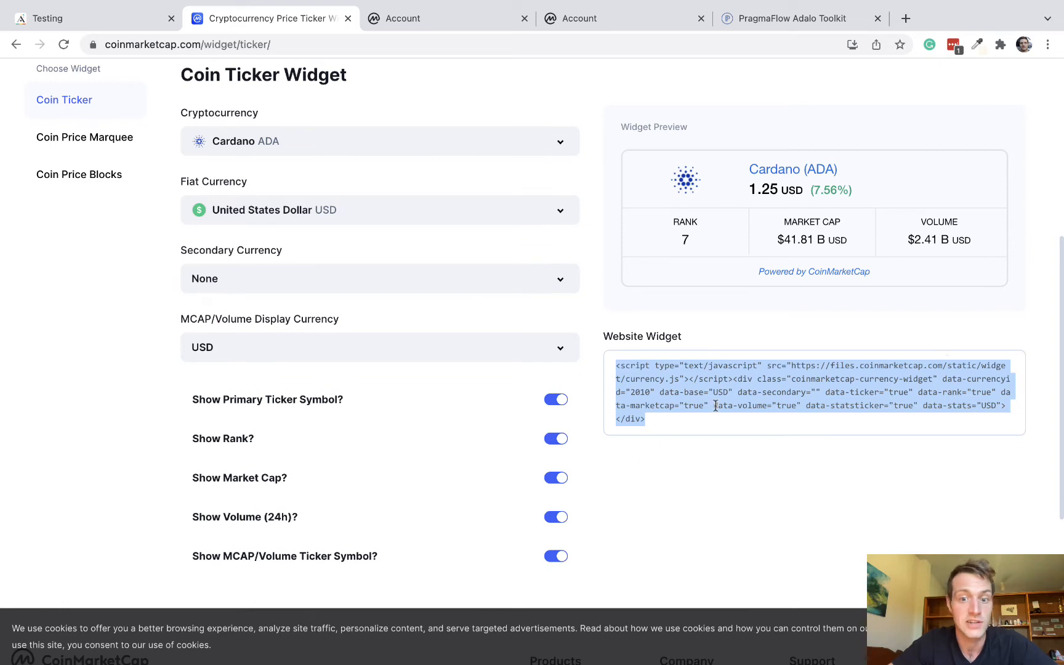
{"action": "mouse_move", "coordinate": [324, 118]}
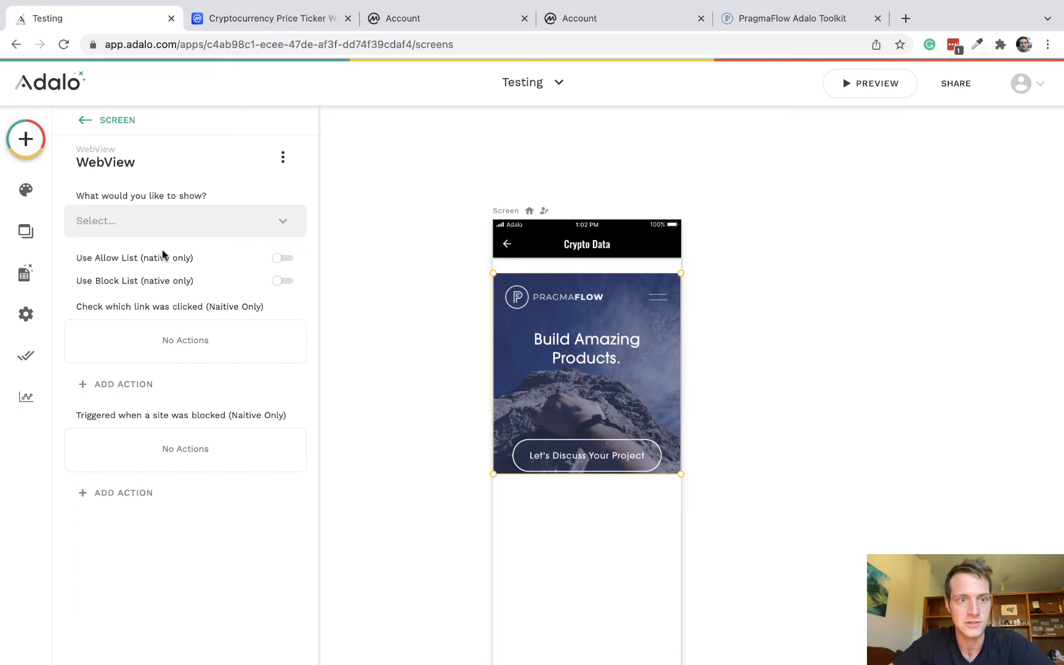
Change the WebView's 'What would you like to show?' setting from URL to HTML.
{"action": "left_click", "coordinate": [183, 220]}
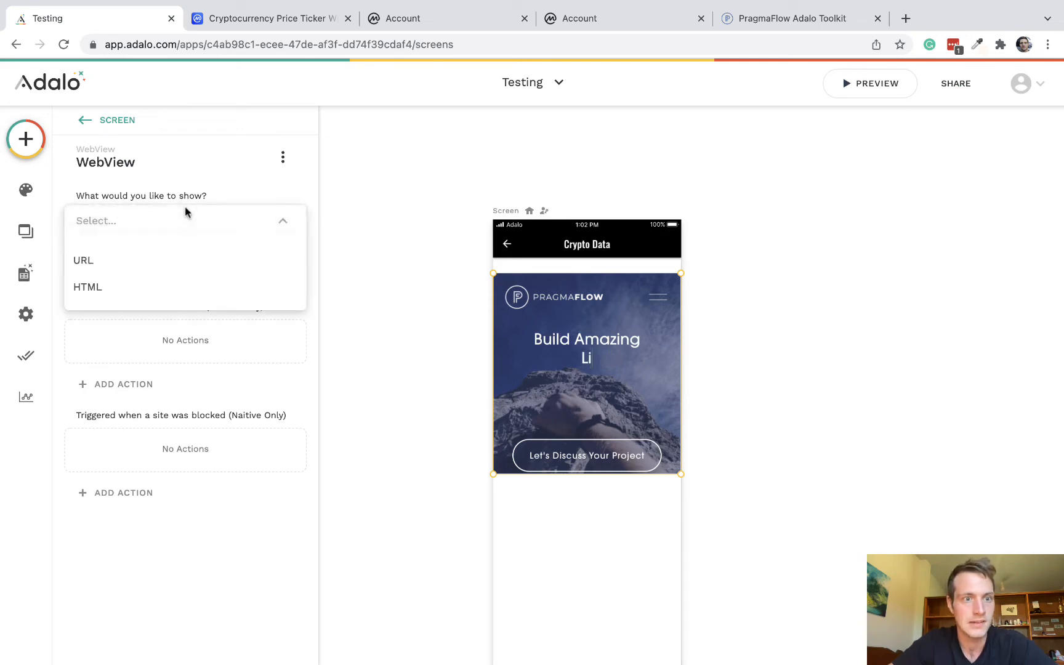
{"action": "left_click", "coordinate": [88, 287]}
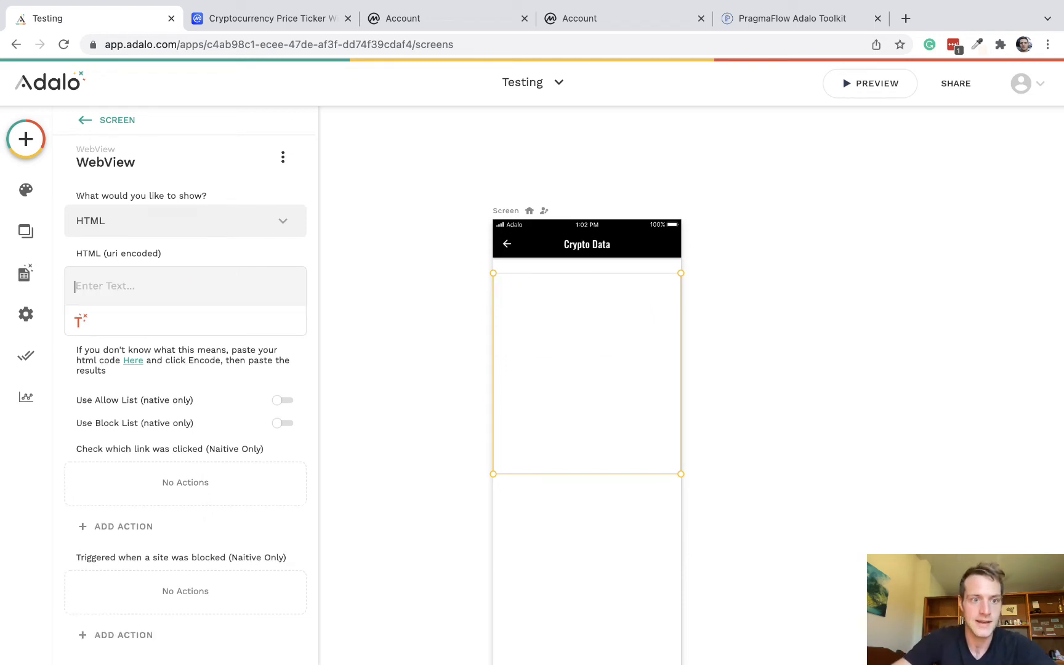
{"action": "mouse_move", "coordinate": [183, 381]}
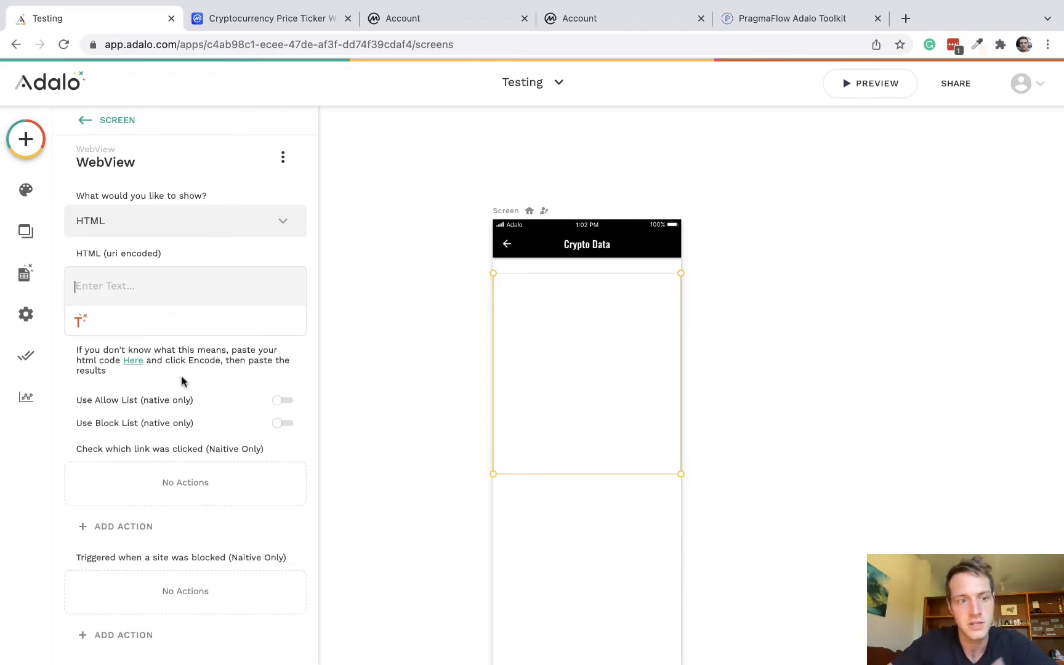
{"action": "mouse_move", "coordinate": [132, 361]}
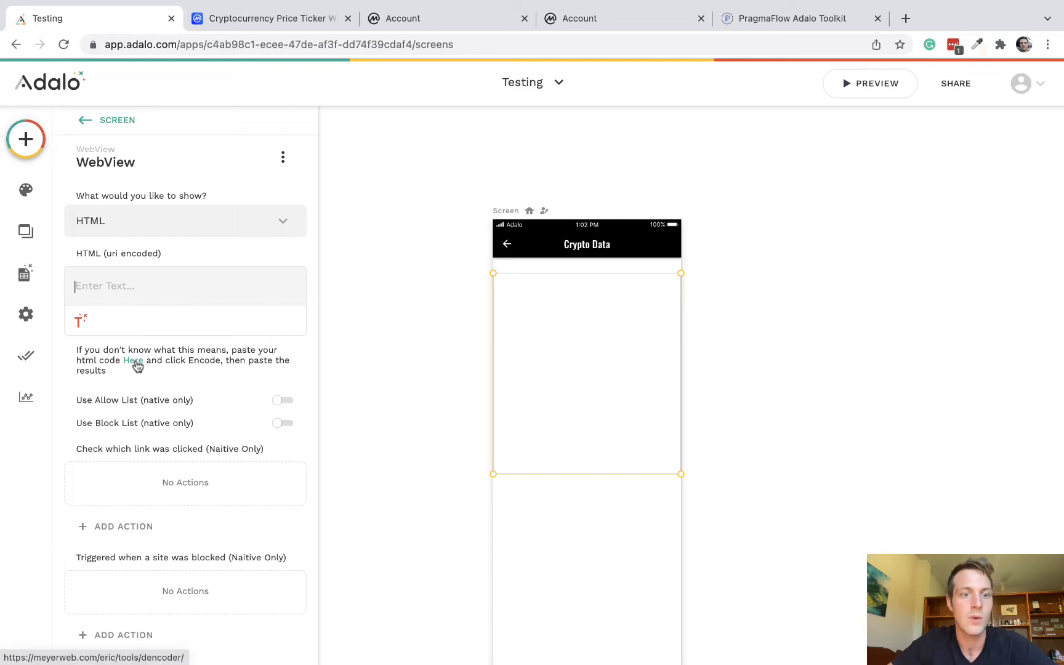
URL-encode the Cardano widget code at meyerweb.com/eric/tools/dencoder/ and select the result.
{"action": "left_click", "coordinate": [133, 360]}
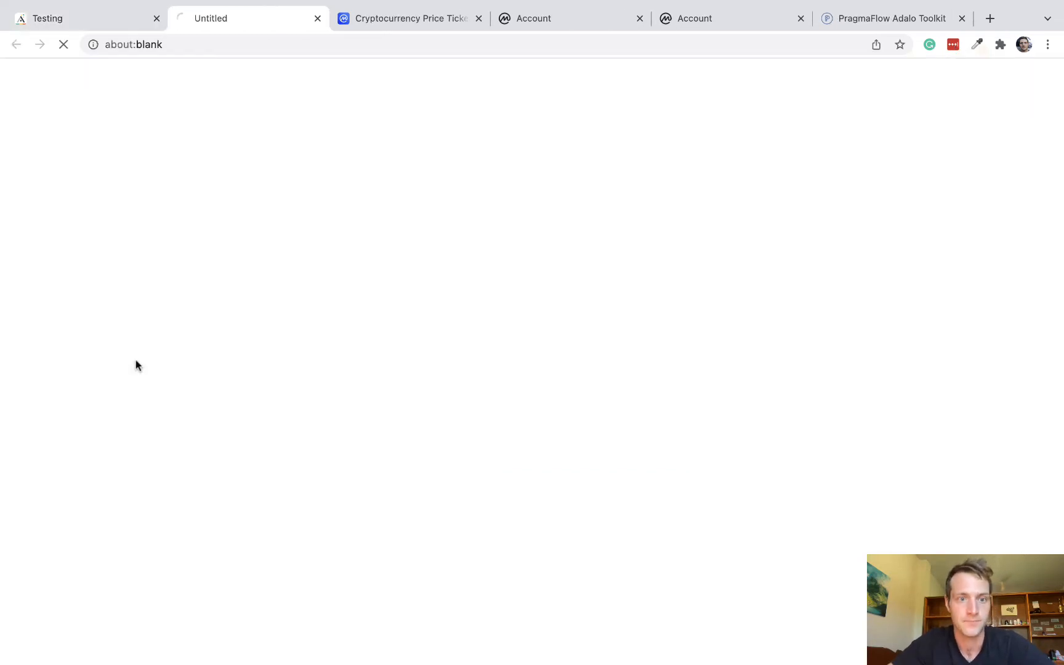
{"action": "type", "text": "meyerweb.com/eric/tools/dencoder/"}
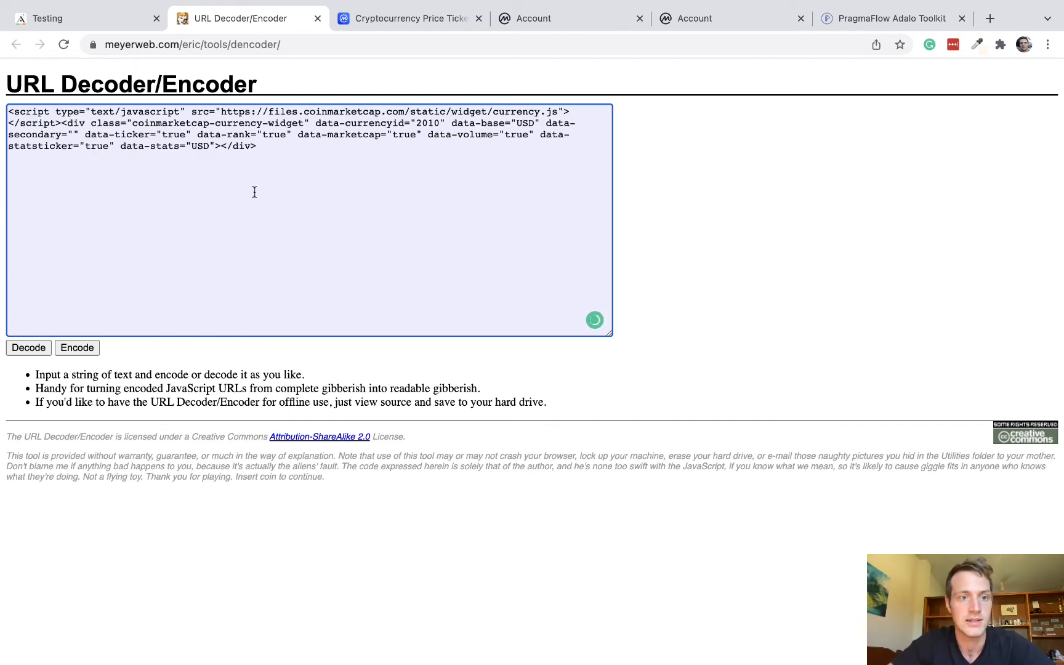
{"action": "left_click", "coordinate": [76, 347]}
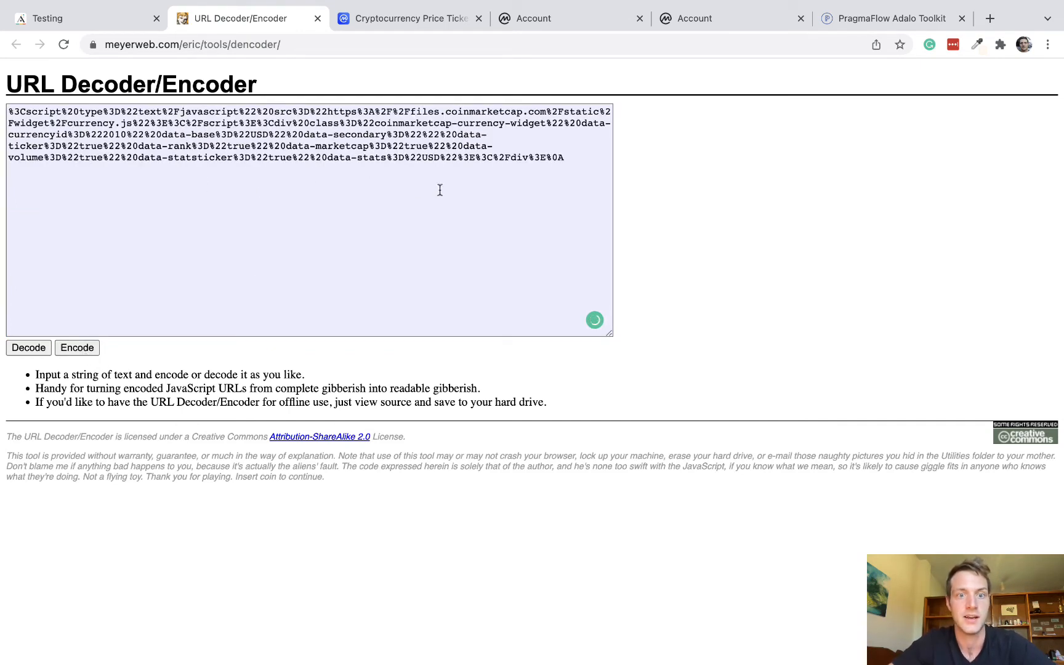
{"action": "left_click", "coordinate": [48, 19]}
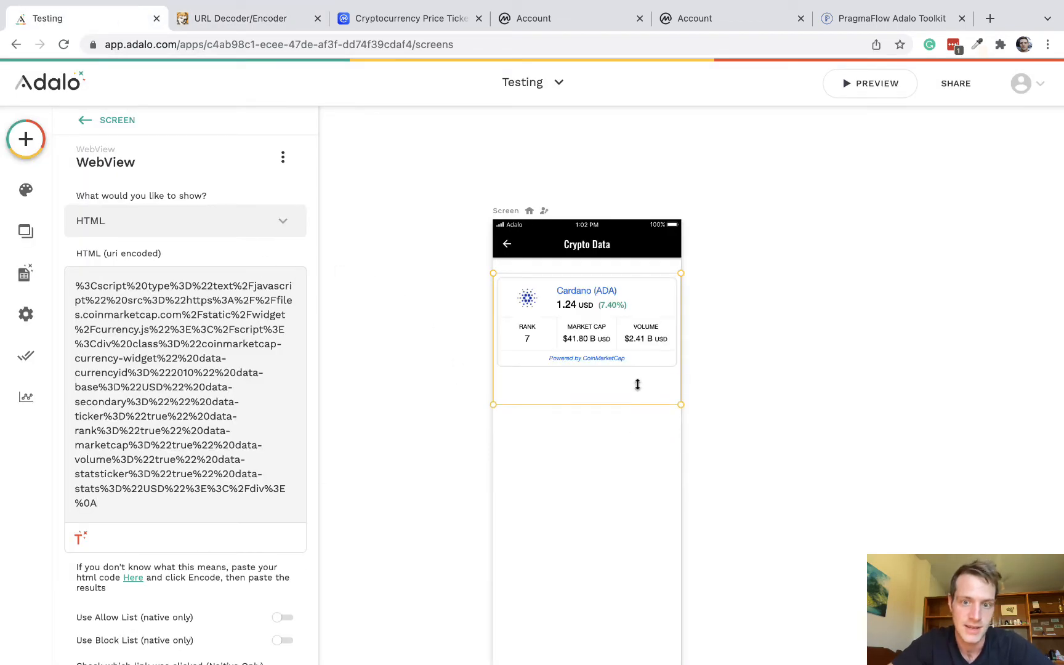
Deselect the WebView so the Crypto Data screen shows the finished Cardano ticker.
{"action": "left_click", "coordinate": [869, 83]}
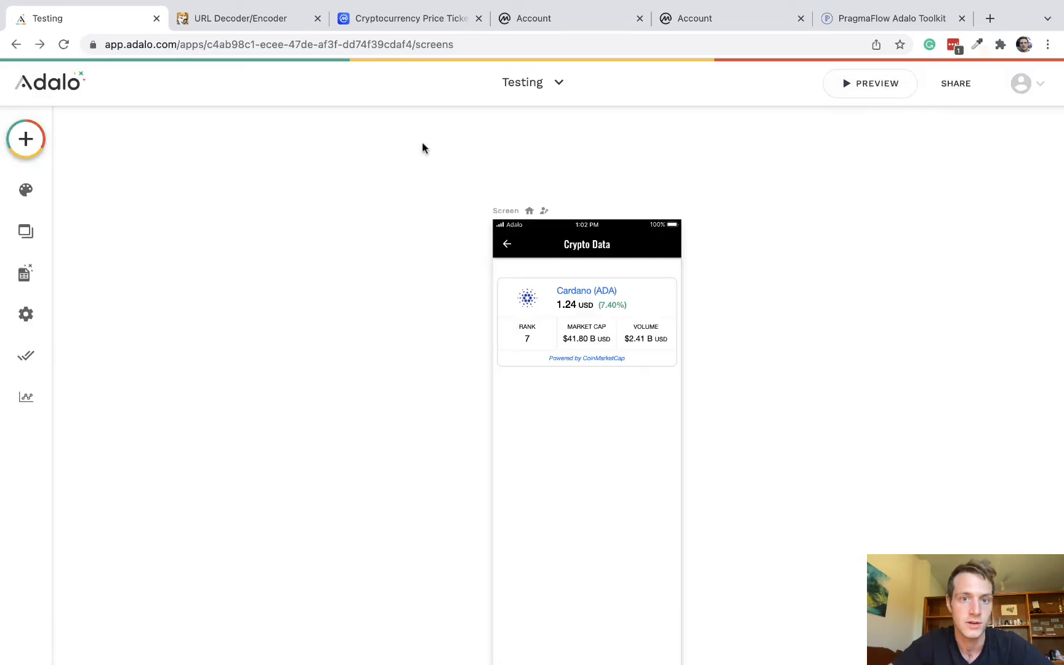
{"action": "mouse_move", "coordinate": [307, 226]}
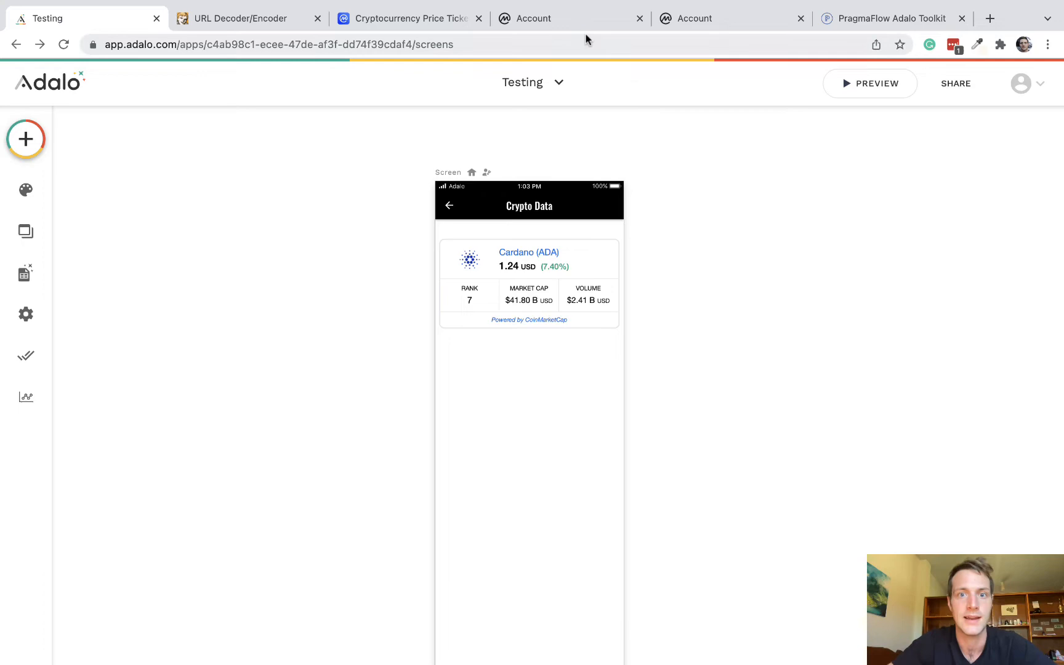
Review the CoinMarketCap API pricing plans from the documentation.
{"action": "left_click", "coordinate": [726, 19]}
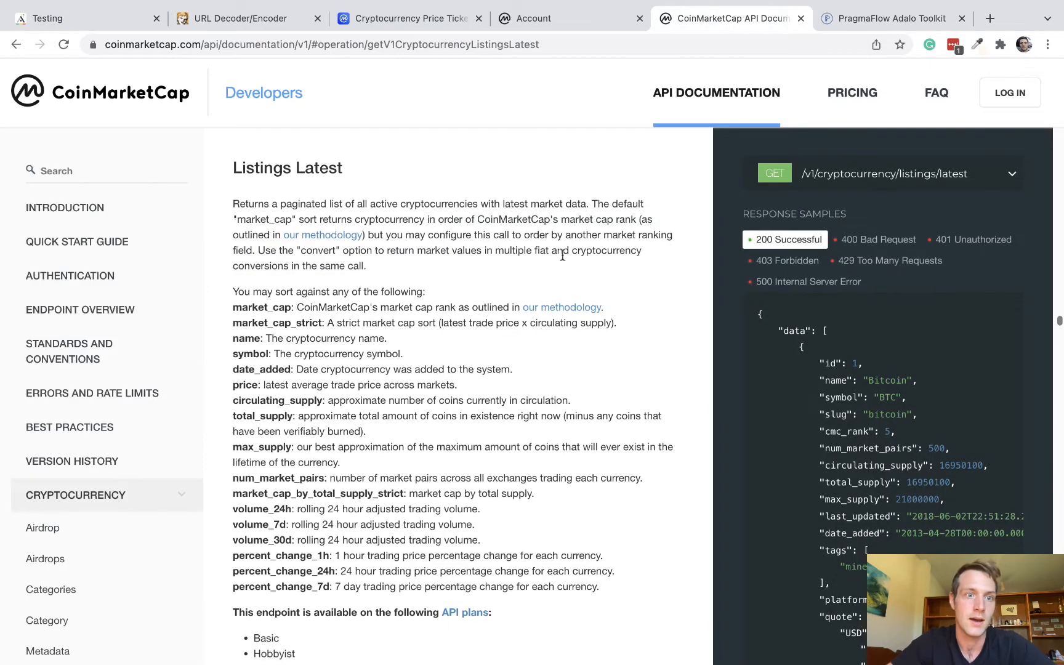
{"action": "left_click", "coordinate": [67, 425]}
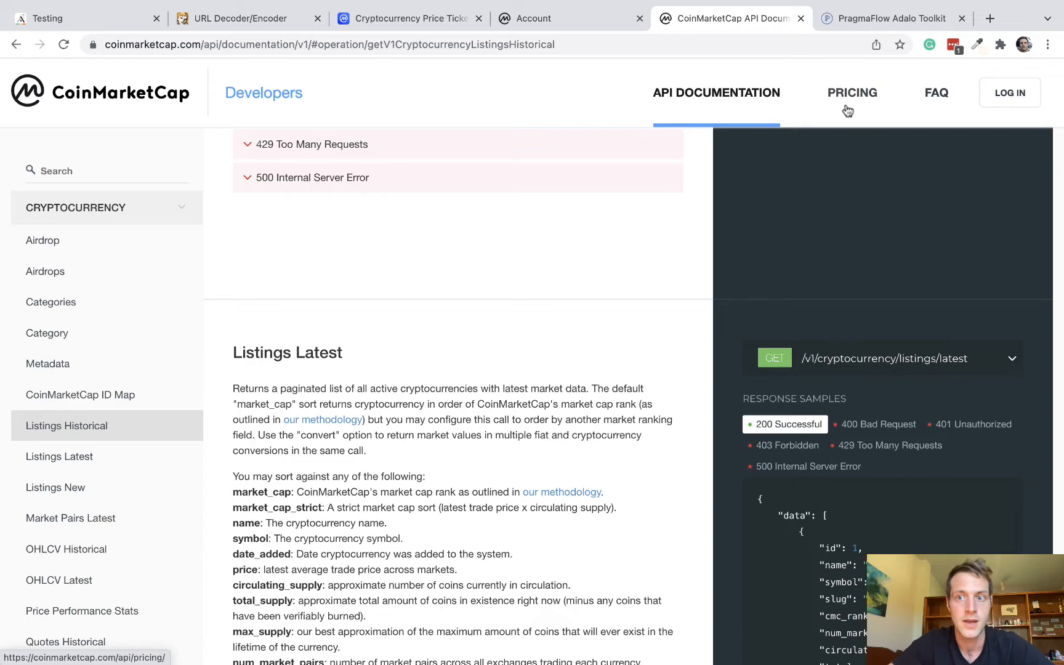
{"action": "left_click", "coordinate": [852, 92]}
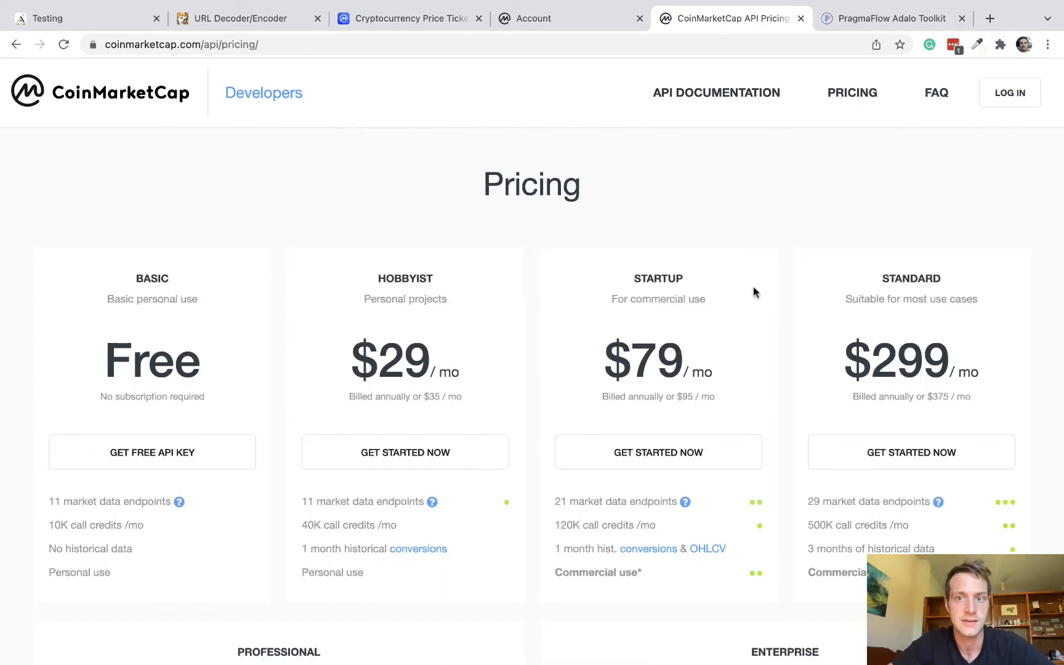
{"action": "scroll", "scroll_direction": "down", "scroll_amount": 3}
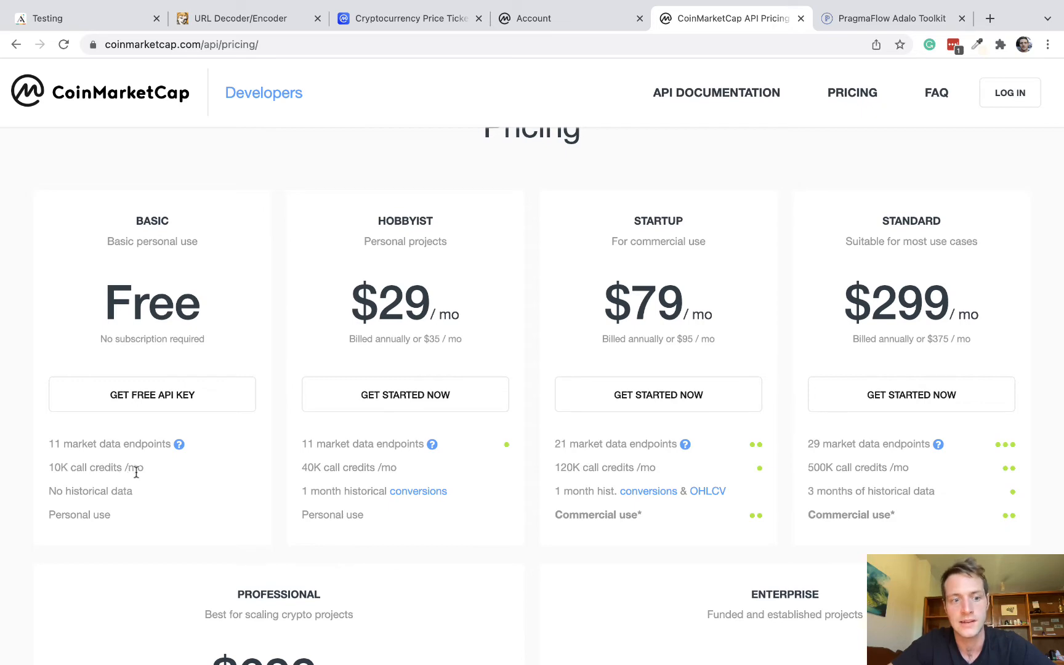
Check API key usage in the Account dashboard and return to the Listings Historical docs.
{"action": "left_click", "coordinate": [151, 394]}
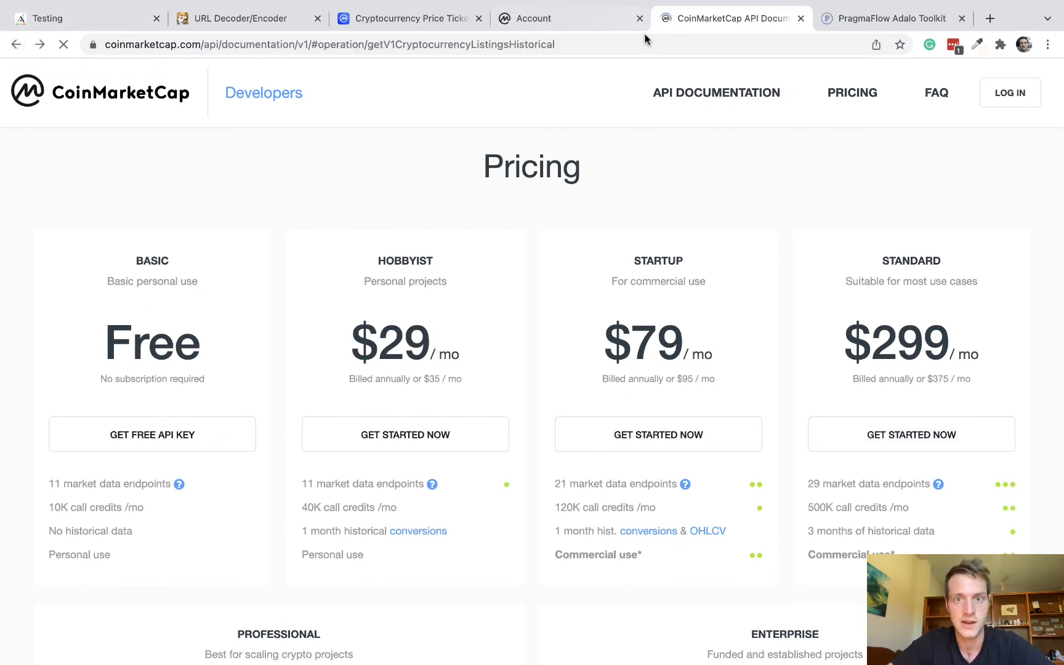
{"action": "left_click", "coordinate": [540, 18]}
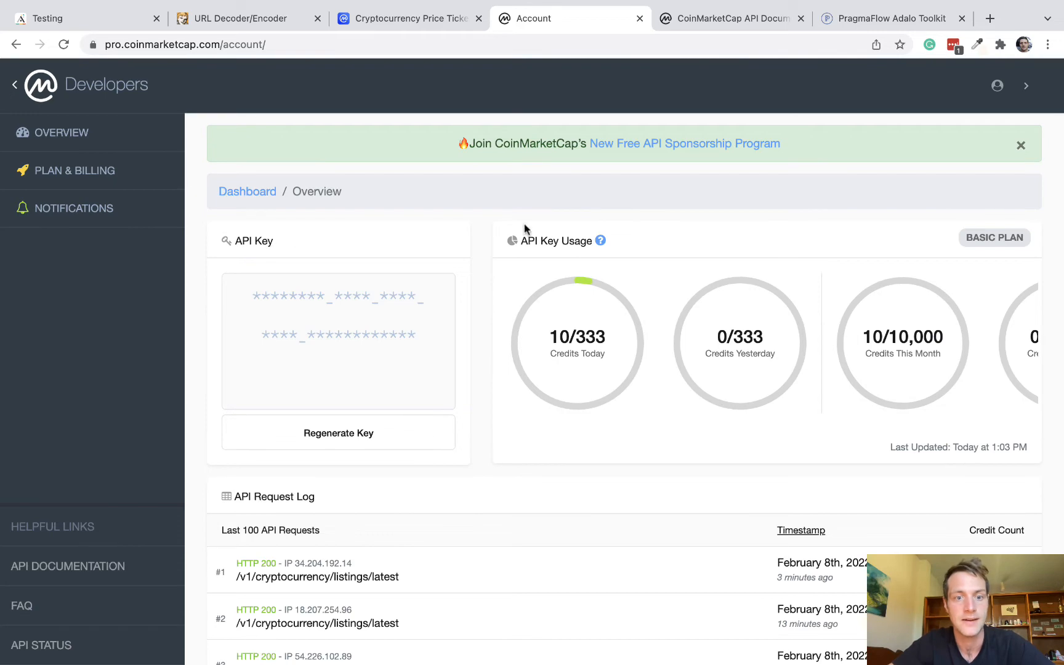
{"action": "left_click", "coordinate": [729, 18]}
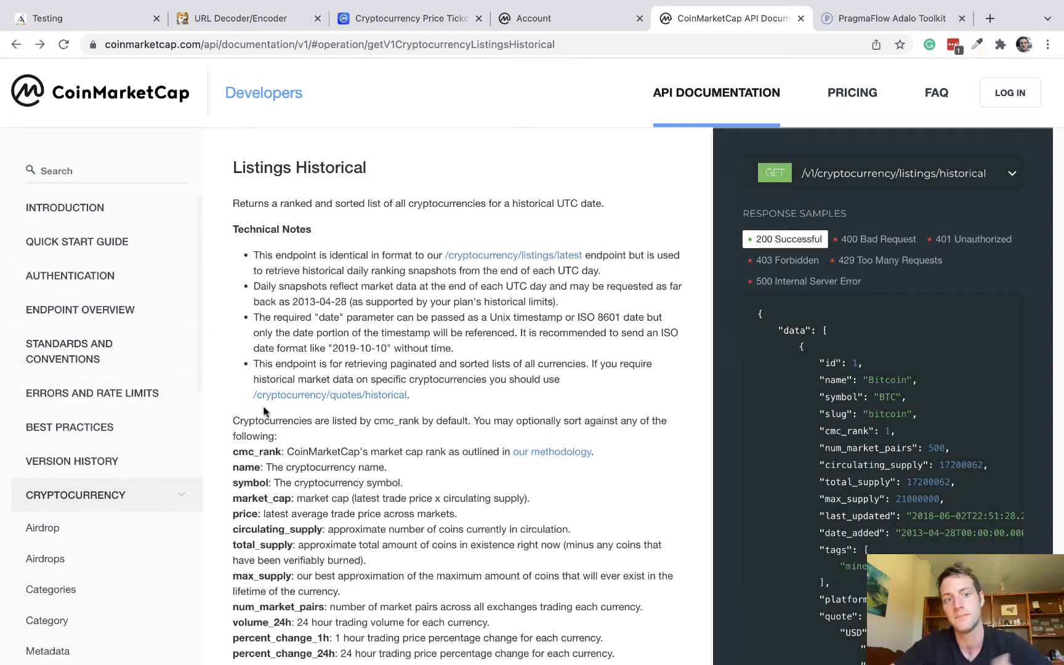
Find the Listings Latest endpoint under /cryptocurrency/* and copy its full server URL.
{"action": "left_click", "coordinate": [80, 309]}
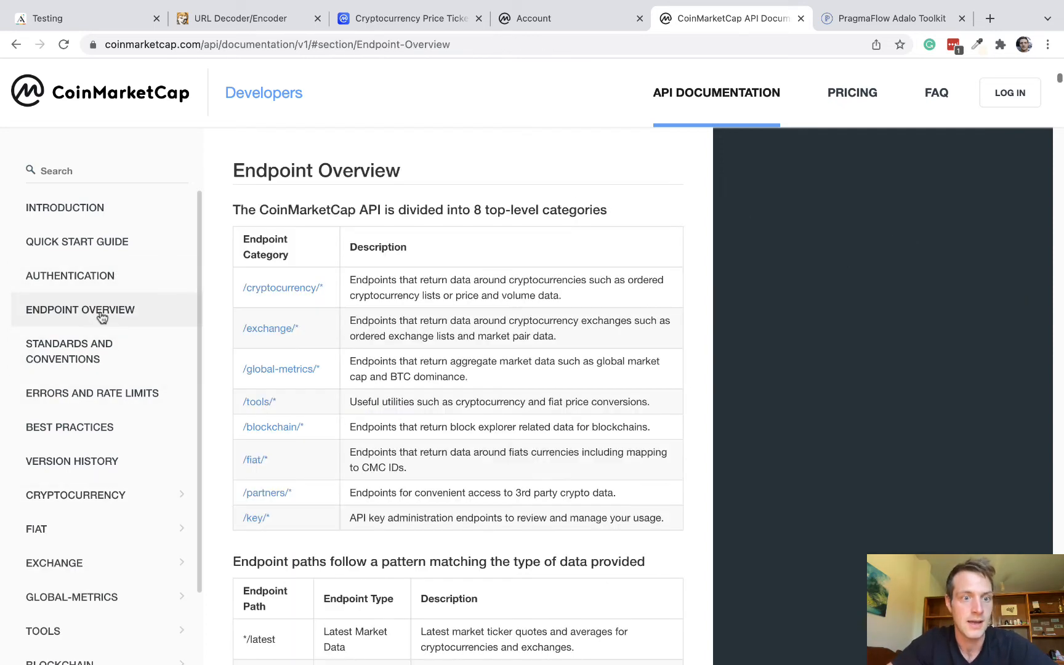
{"action": "mouse_move", "coordinate": [294, 293]}
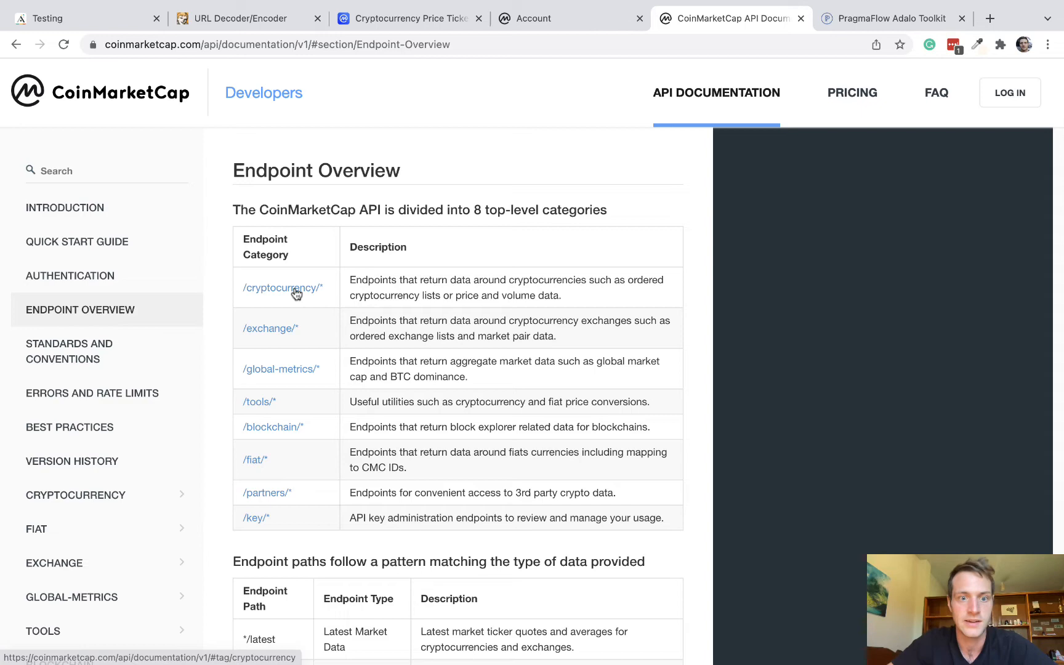
{"action": "left_click", "coordinate": [280, 287]}
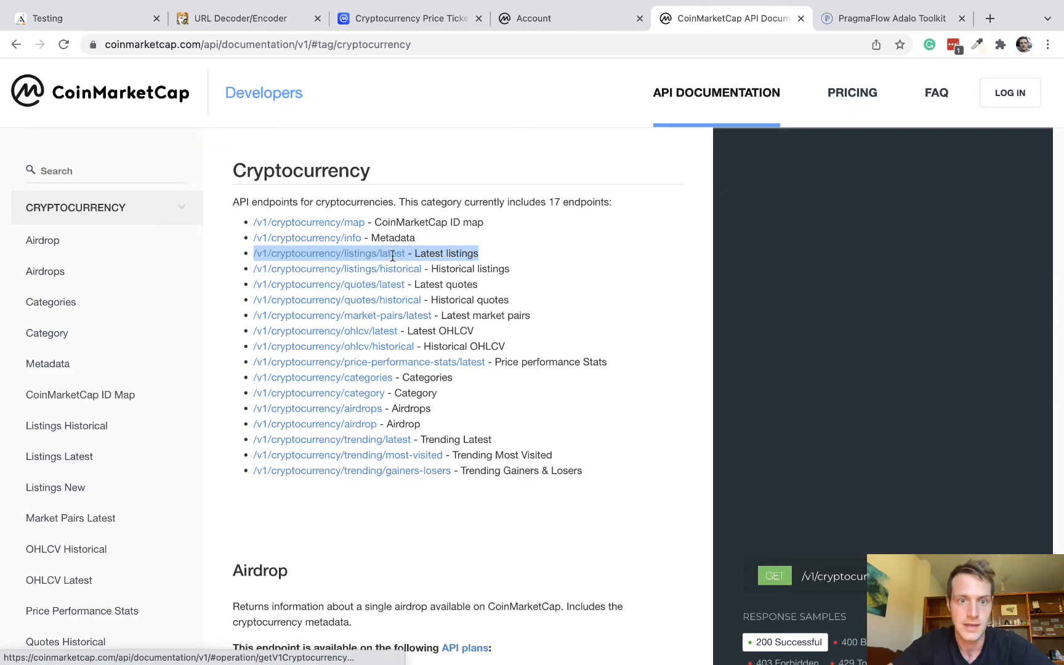
{"action": "left_click", "coordinate": [328, 254]}
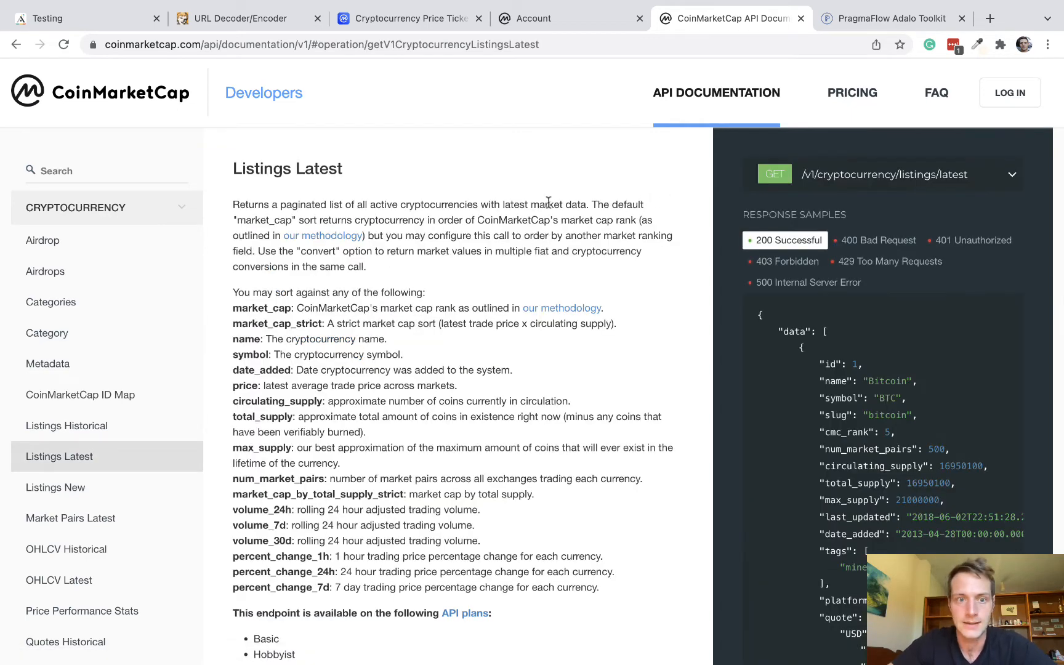
{"action": "left_click", "coordinate": [1012, 174]}
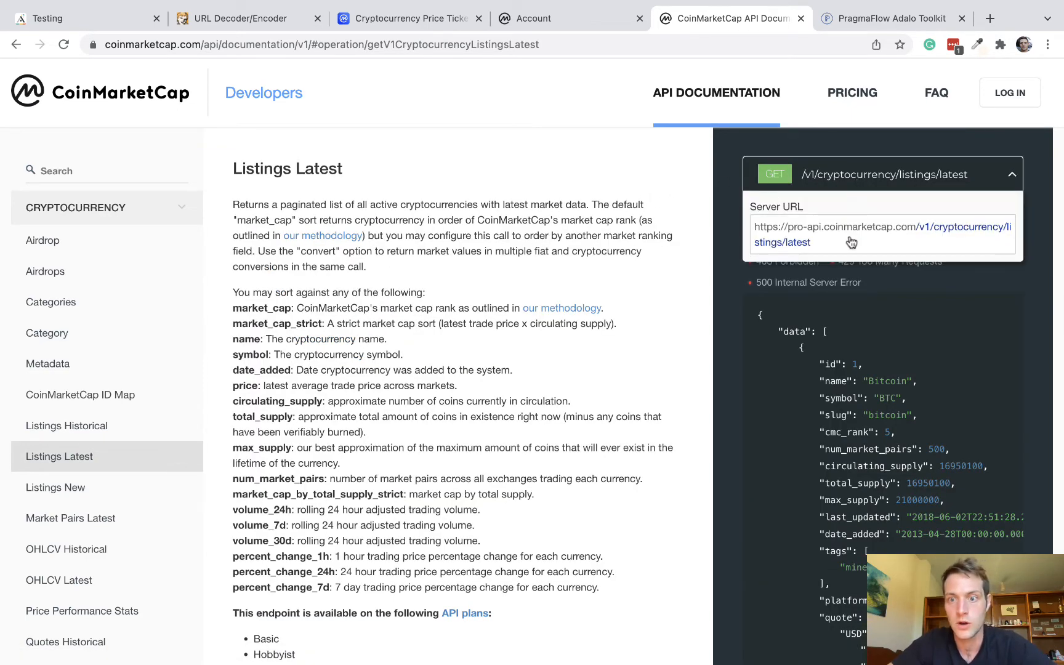
{"action": "double_click", "coordinate": [849, 234]}
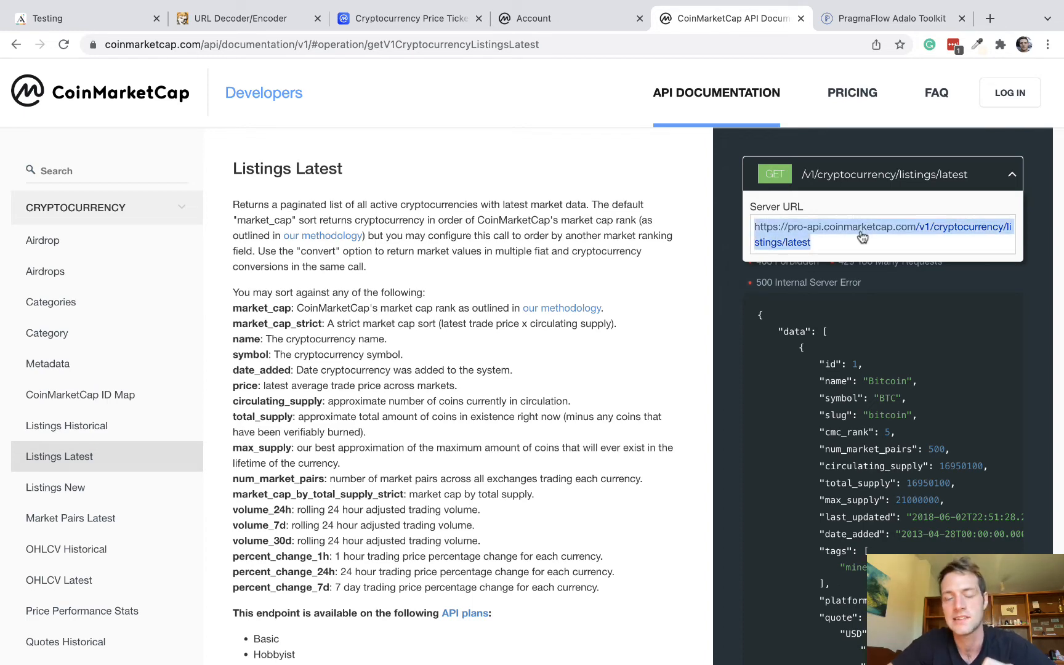
{"action": "left_click", "coordinate": [75, 19]}
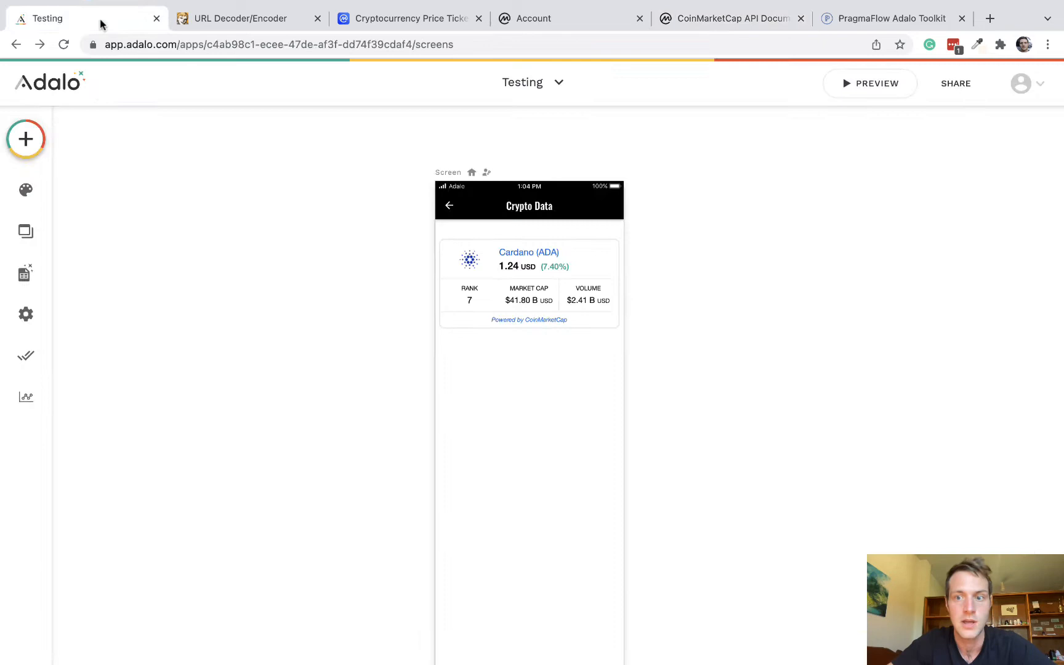
Delete the coinmarketcap external collection from Database Collections, confirming with its name.
{"action": "left_click", "coordinate": [24, 274]}
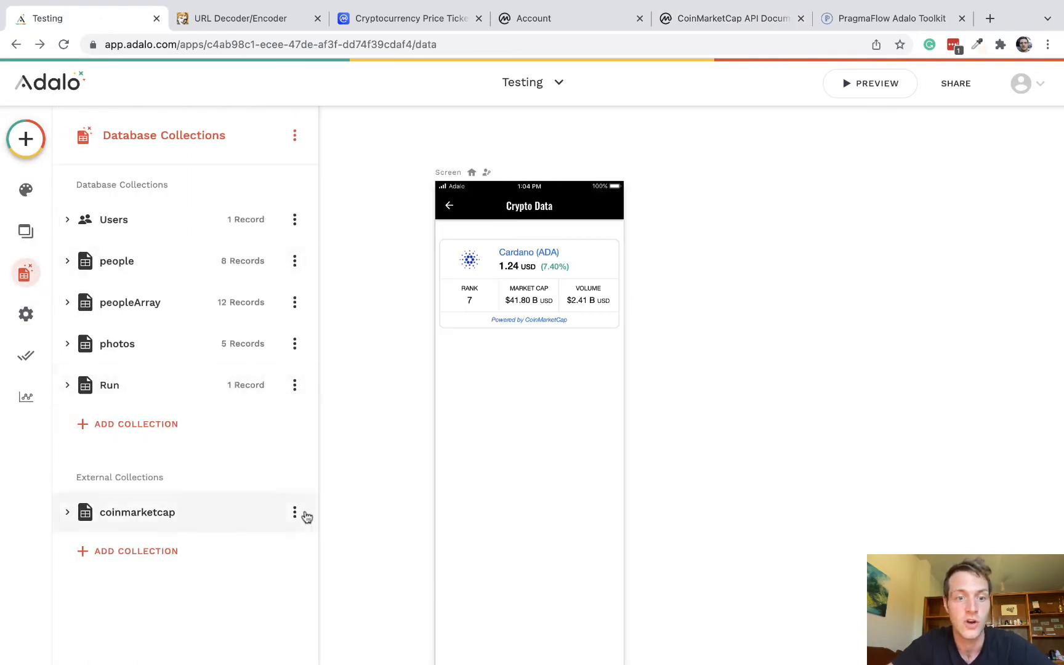
{"action": "left_click", "coordinate": [296, 469]}
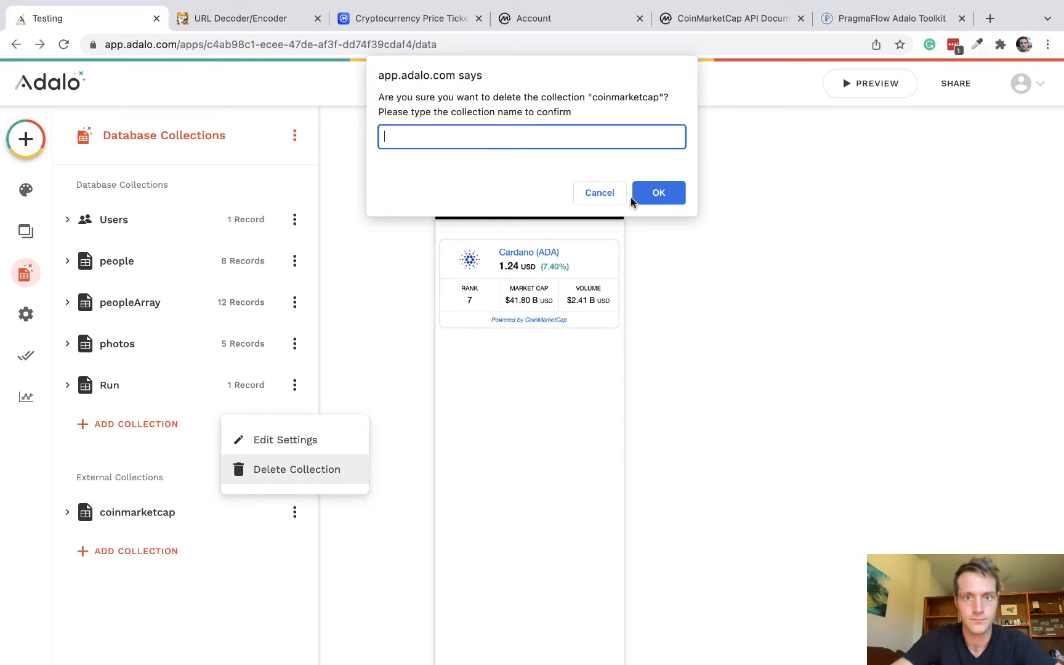
{"action": "type", "text": "coinmarke"}
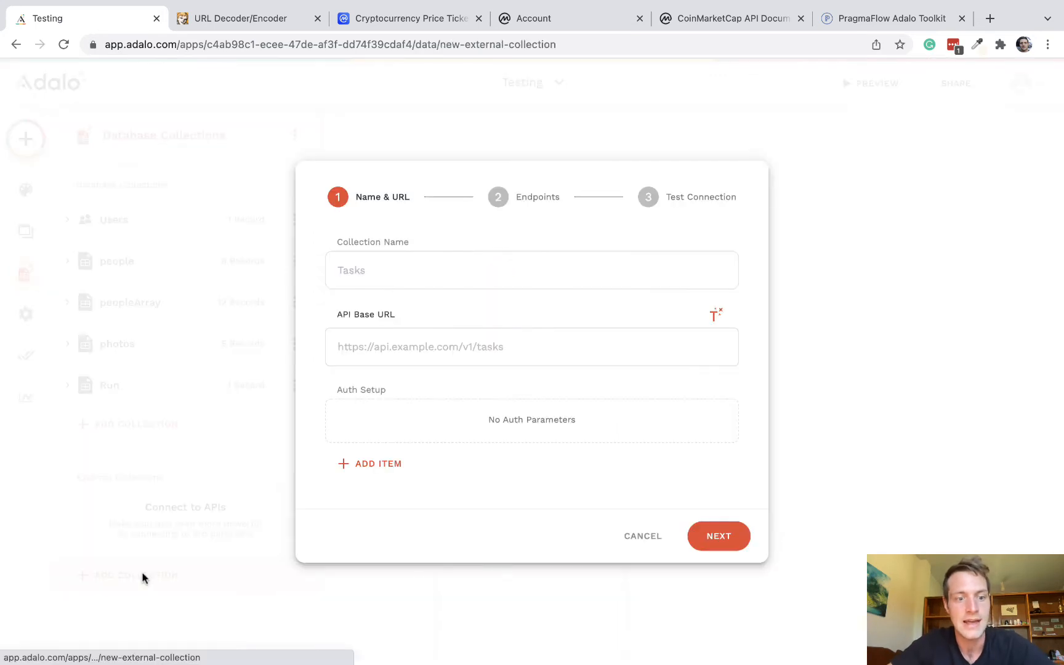
Name the collection 'coinmarketcap listings' with the Listings Latest base URL and add a Header auth item.
{"action": "type", "text": "coinmarketcap listings"}
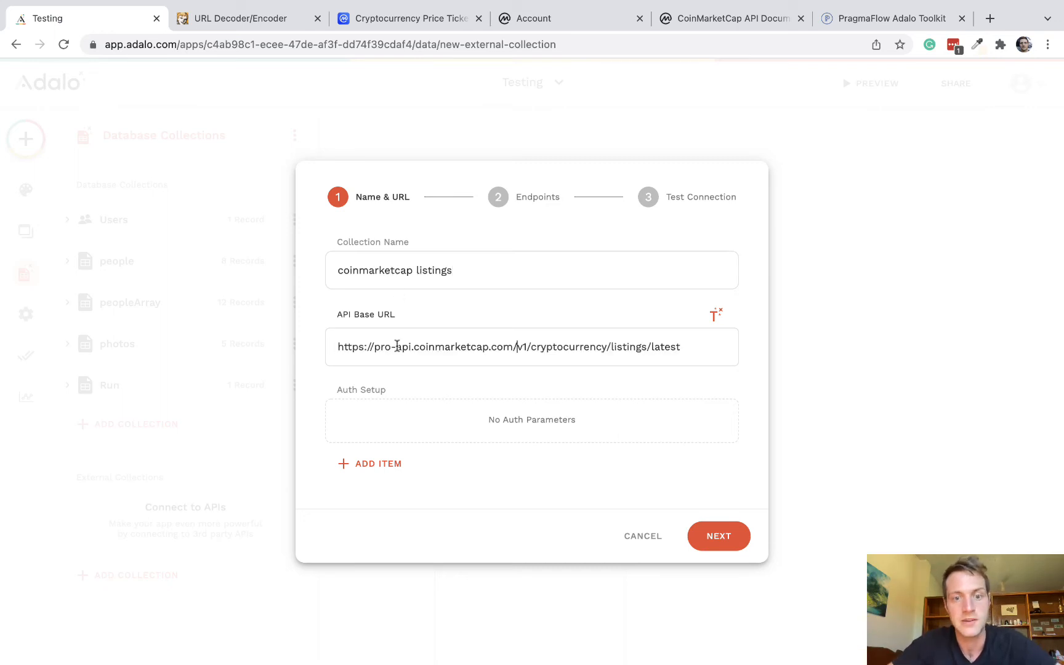
{"action": "mouse_move", "coordinate": [462, 394]}
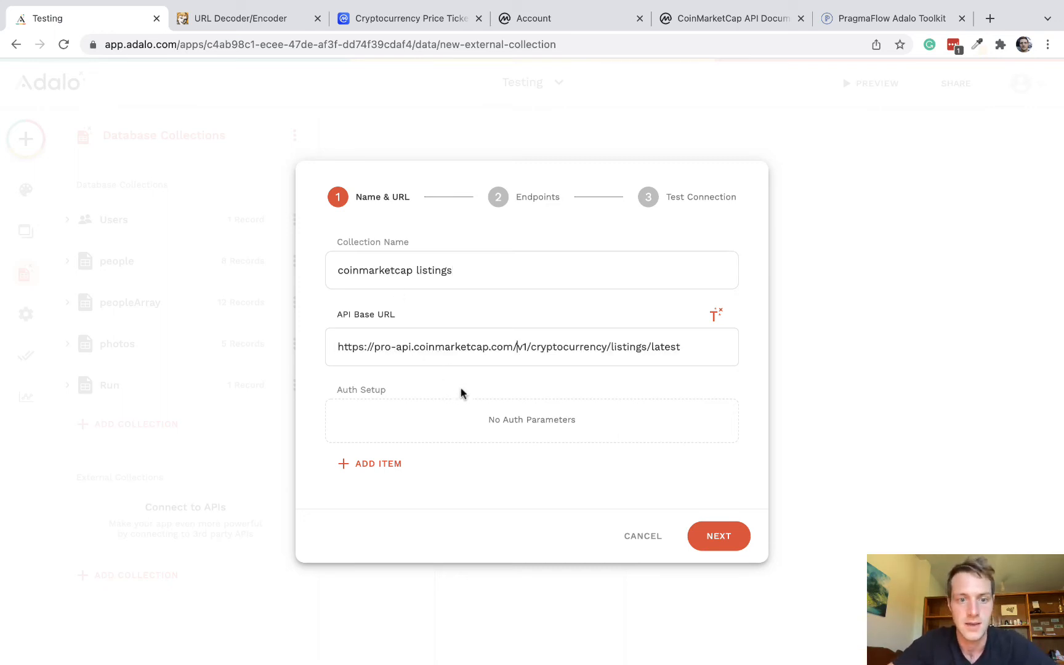
{"action": "left_click", "coordinate": [369, 463]}
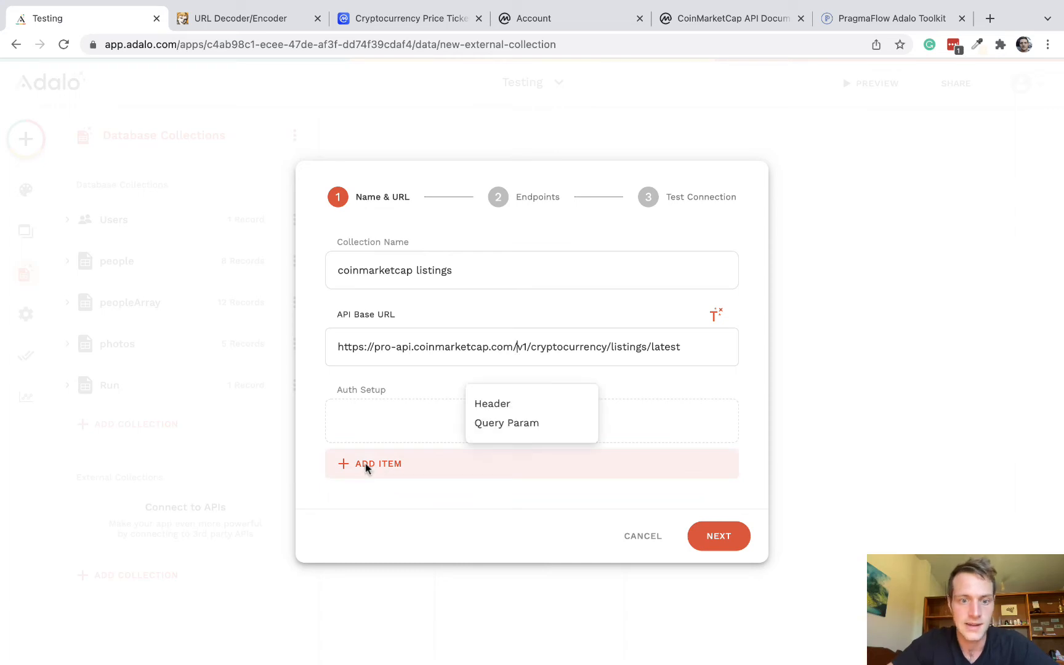
{"action": "left_click", "coordinate": [492, 403]}
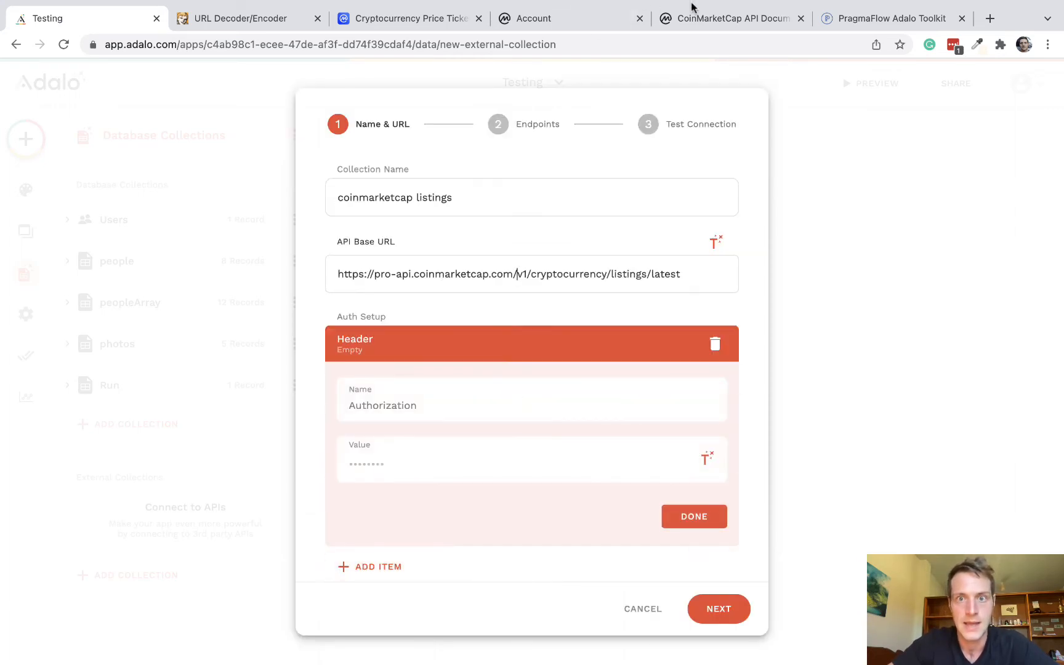
{"action": "left_click", "coordinate": [726, 18]}
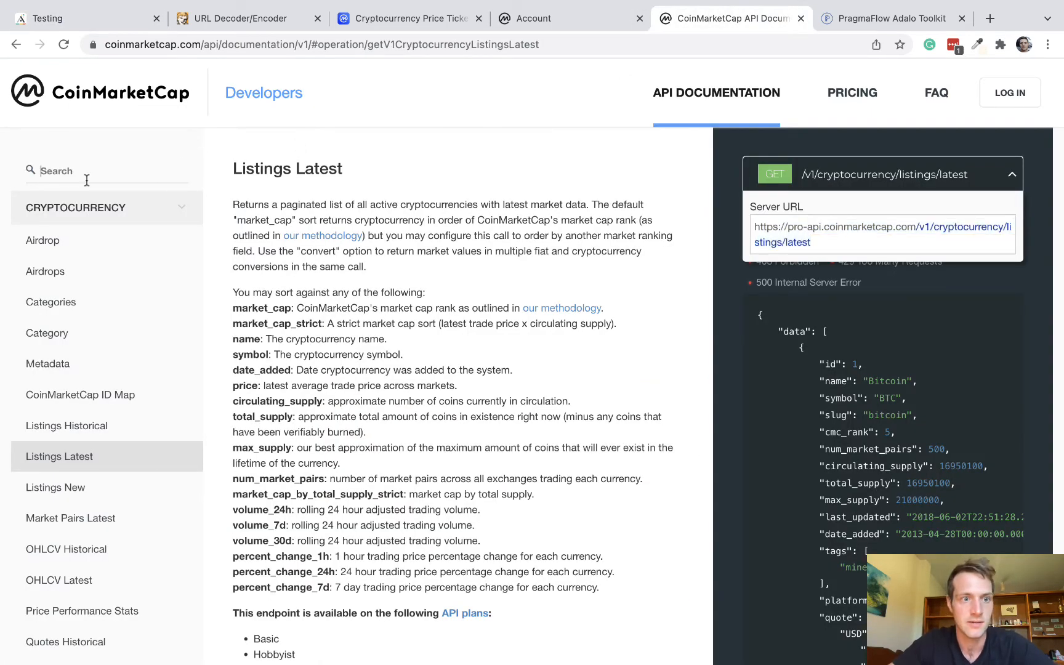
Look up Authentication in the API docs and copy the X-CMC_PRO_API_KEY header name for the collection.
{"action": "type", "text": "authorization"}
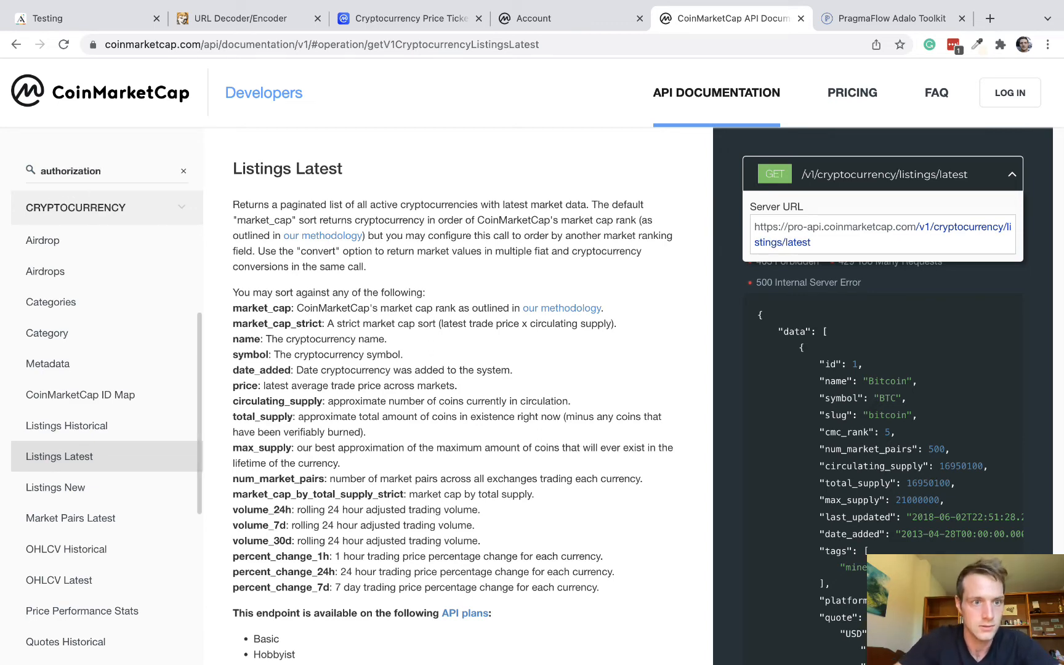
{"action": "type", "text": "auth"}
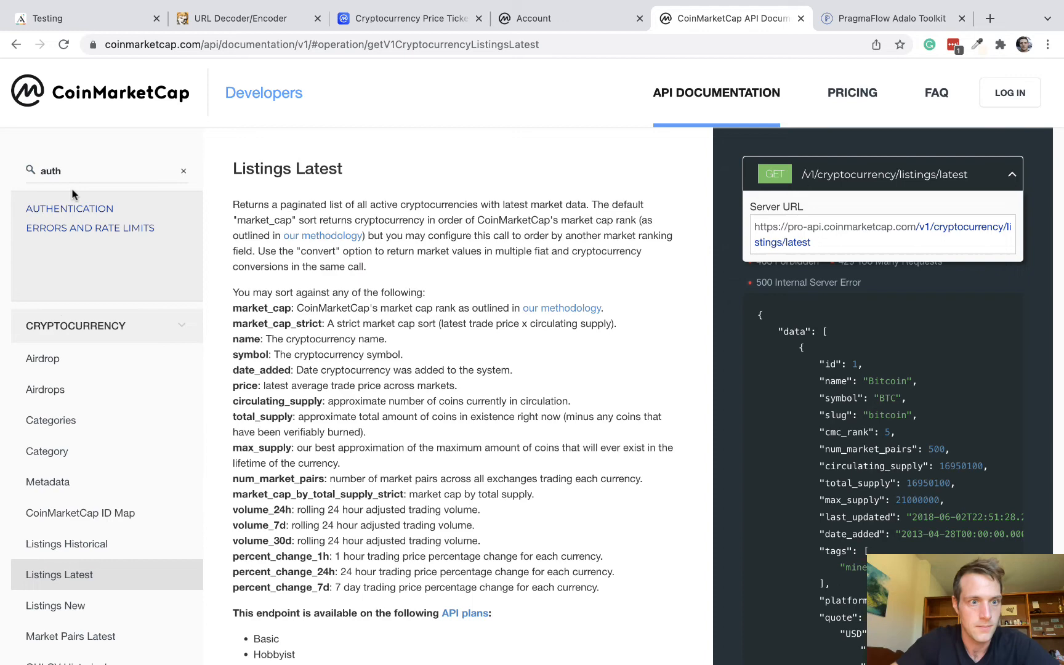
{"action": "left_click", "coordinate": [69, 208]}
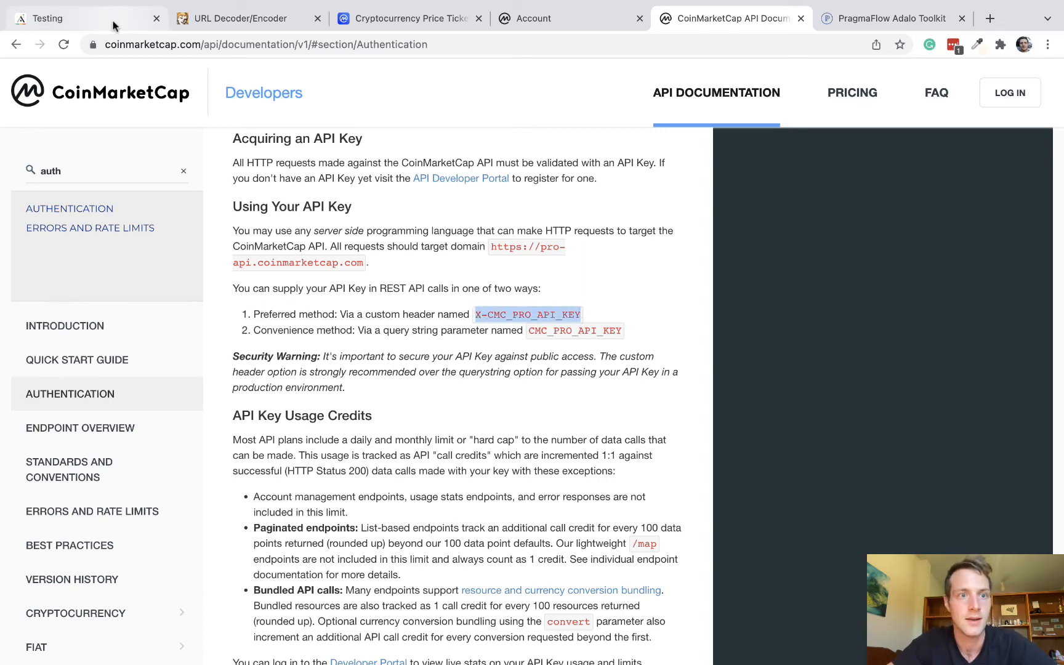
{"action": "left_click", "coordinate": [76, 19]}
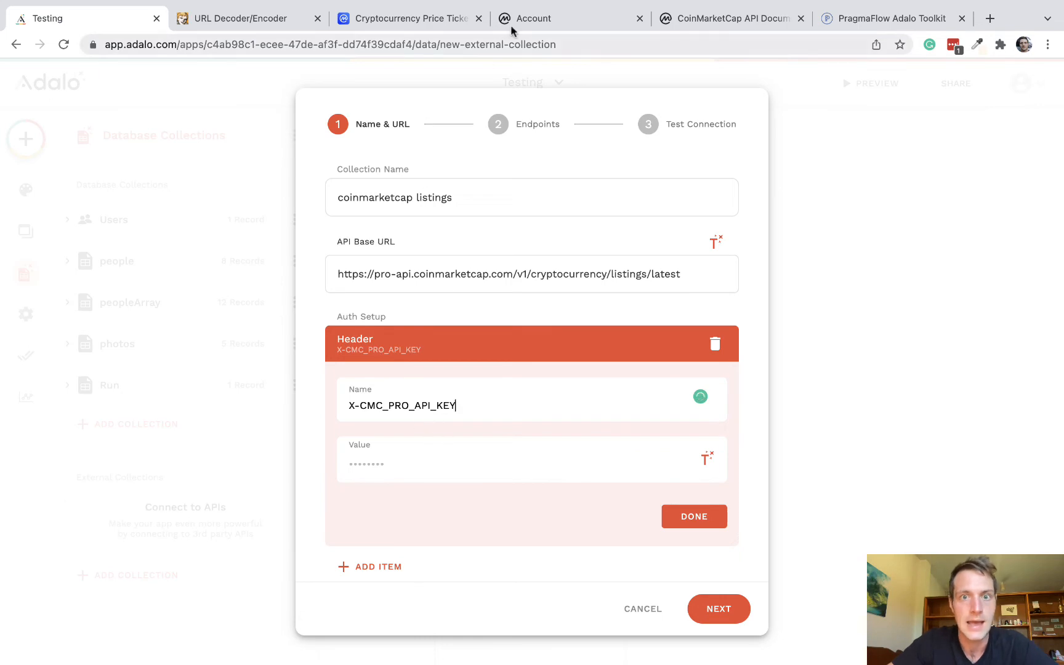
Fill the X-CMC_PRO_API_KEY header value with the key from the Account page and continue to Endpoints.
{"action": "left_click", "coordinate": [549, 18]}
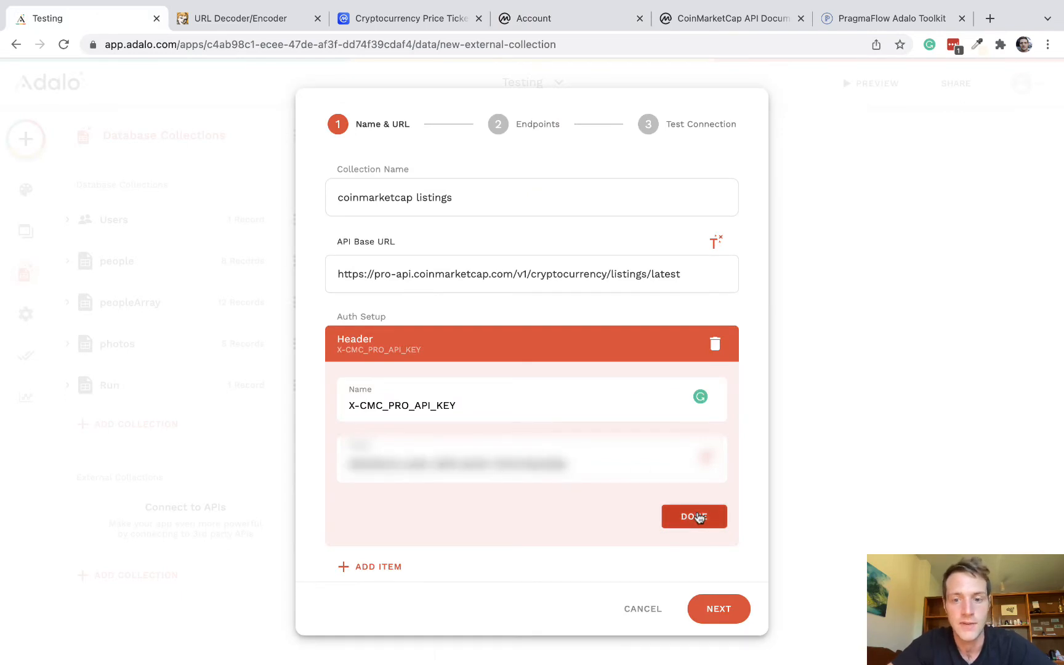
{"action": "left_click", "coordinate": [693, 516]}
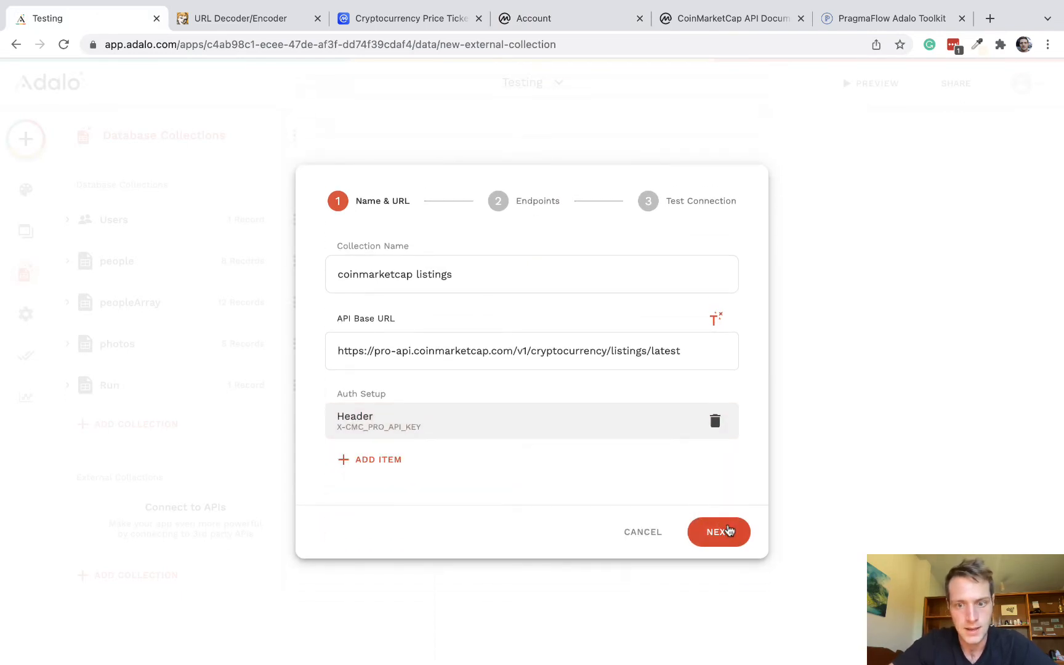
{"action": "left_click", "coordinate": [718, 531]}
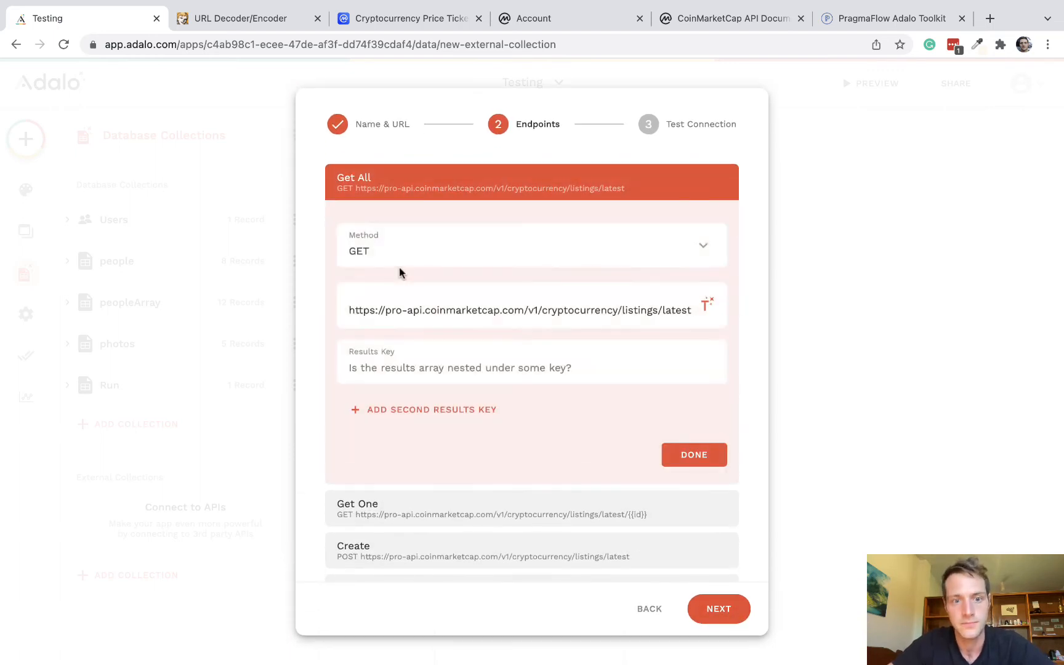
Give the Get All endpoint a Results Key of data and check the docs' response structure.
{"action": "left_click", "coordinate": [461, 367]}
{"action": "type", "text": "da"}
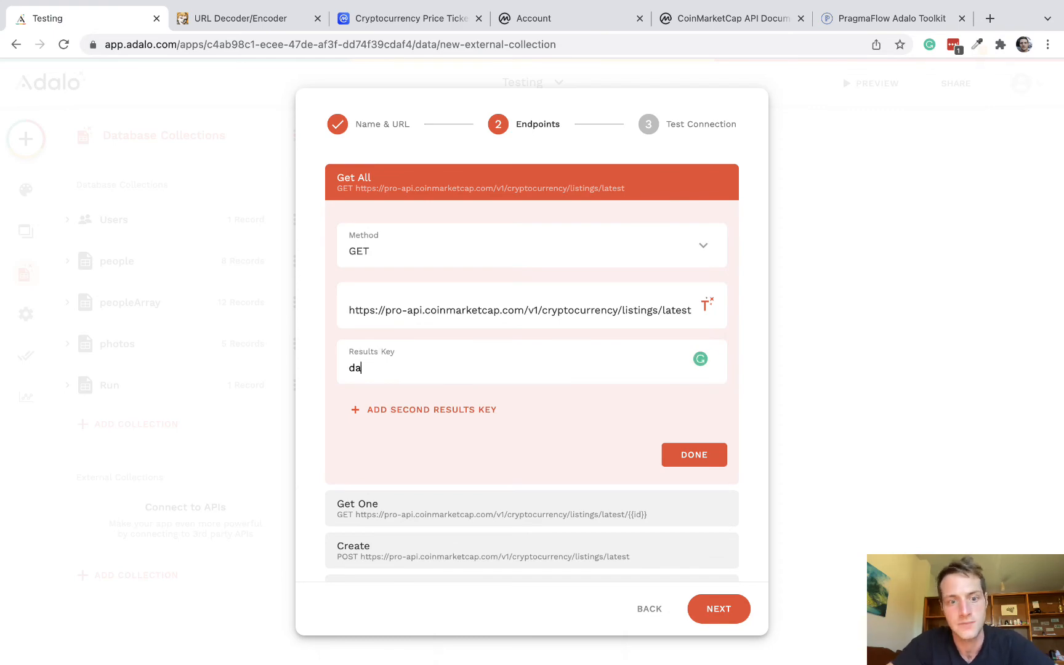
{"action": "left_click", "coordinate": [693, 454]}
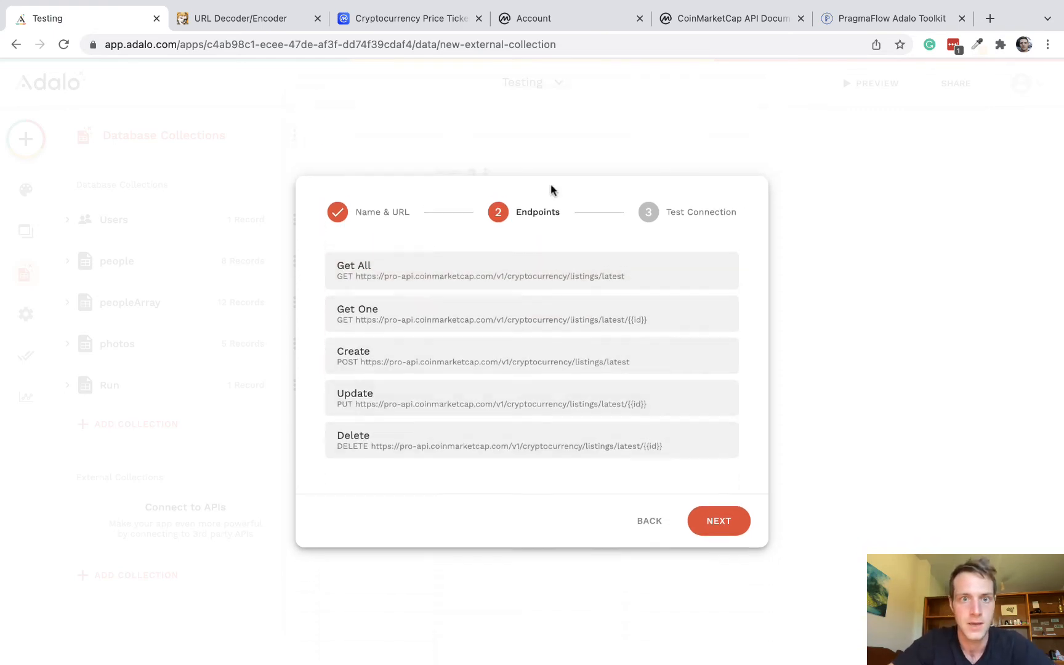
{"action": "left_click", "coordinate": [729, 18]}
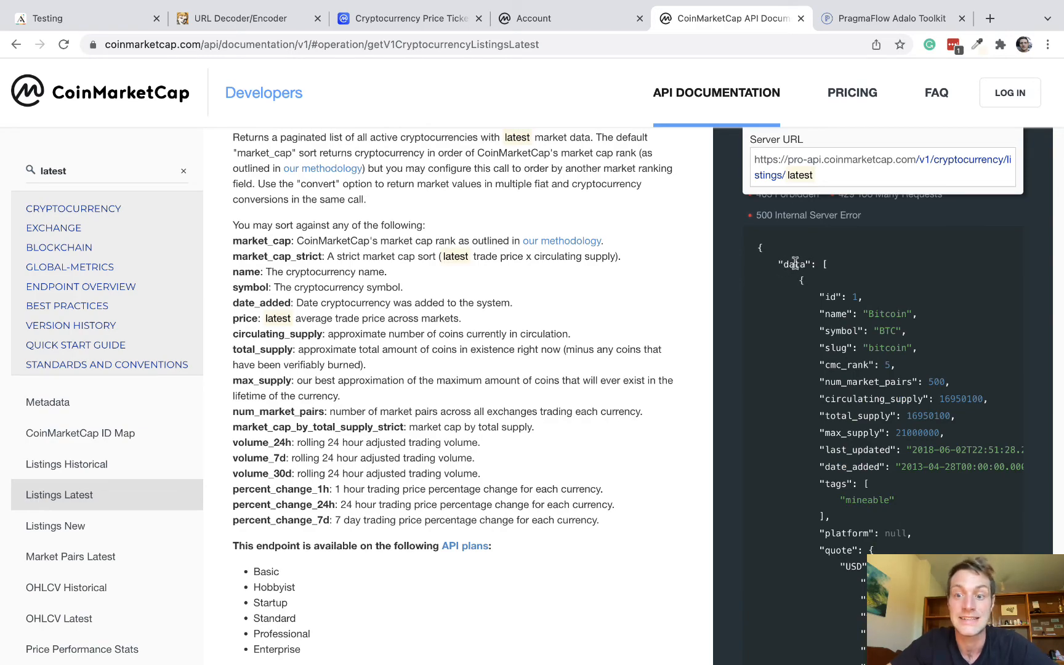
View the full server URL for /v1/cryptocurrency/listings/latest and return to Adalo.
{"action": "scroll", "scroll_direction": "down", "scroll_amount": 3}
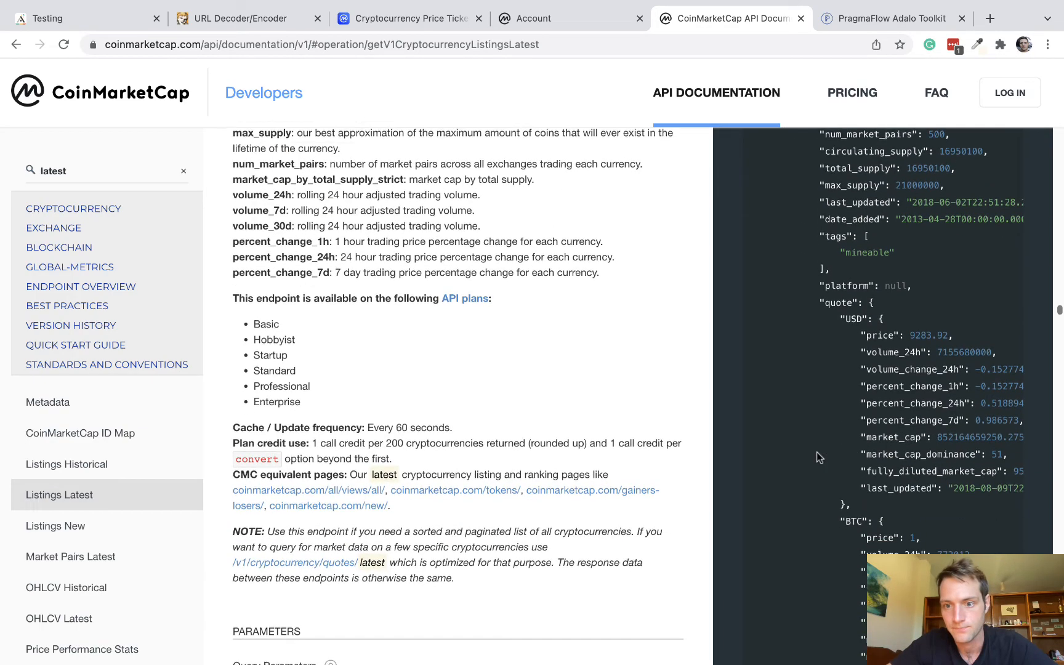
{"action": "left_click", "coordinate": [66, 463]}
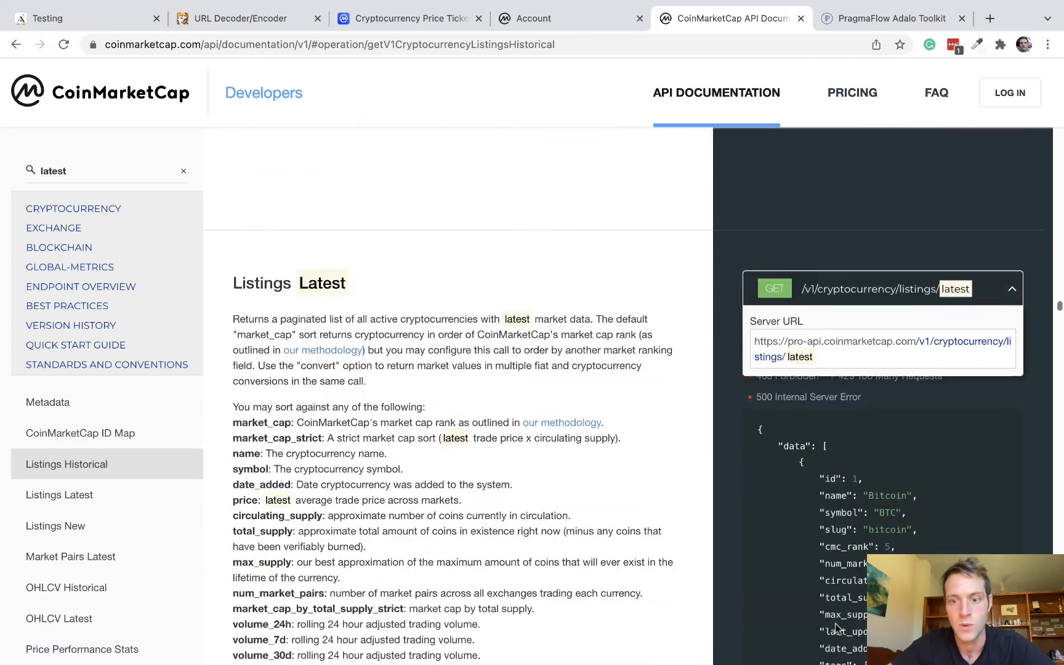
{"action": "left_click", "coordinate": [60, 495]}
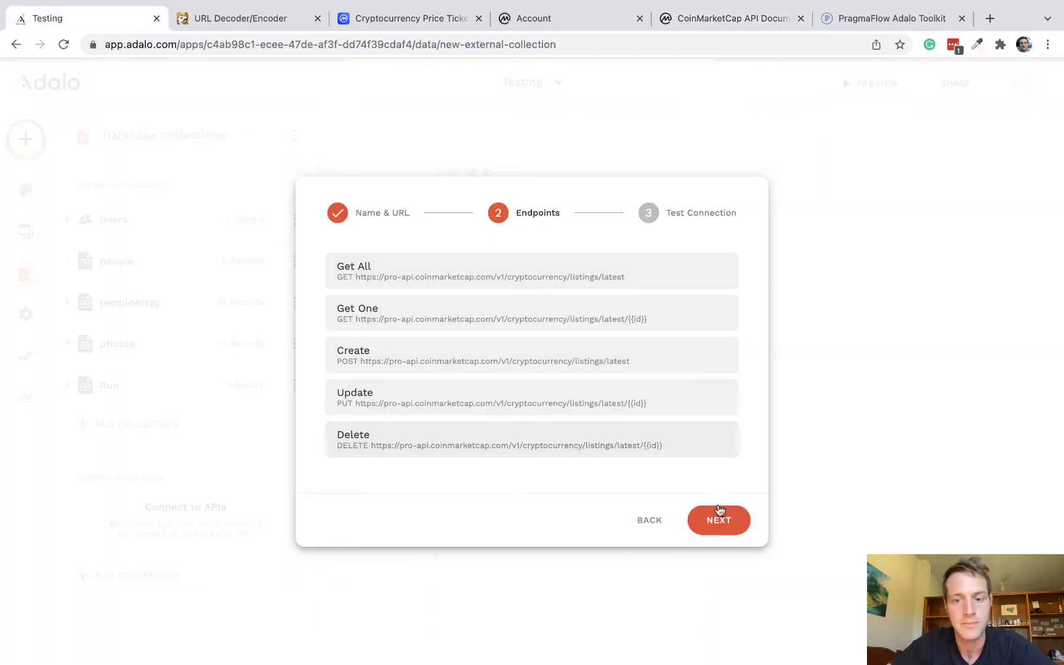
Run a successful API test request and create the coinmarketcap listings collection.
{"action": "left_click", "coordinate": [717, 519]}
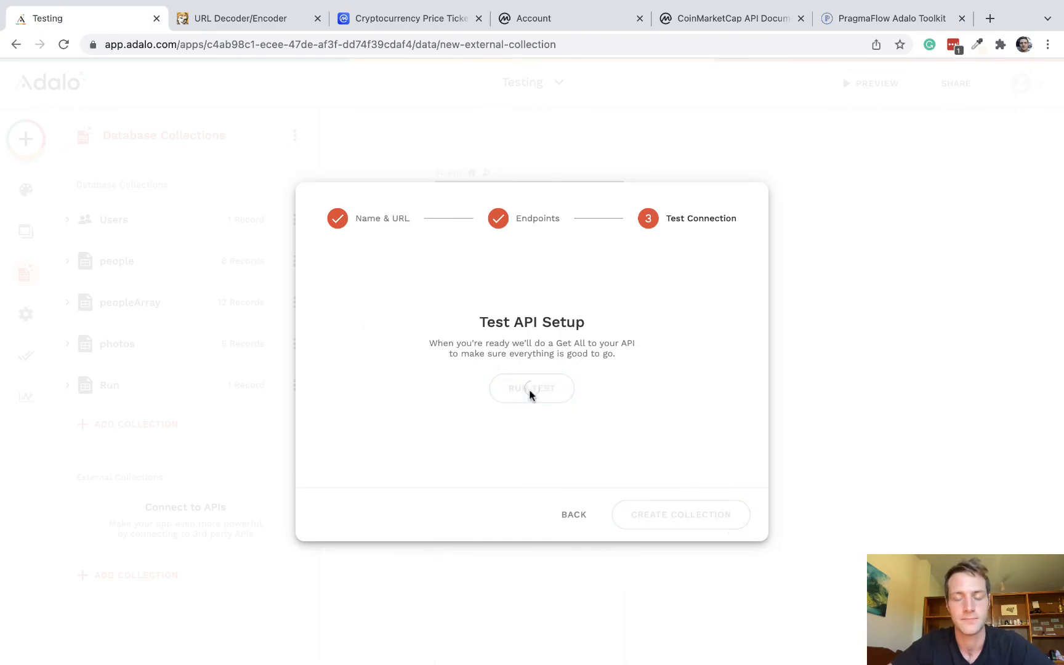
{"action": "left_click", "coordinate": [531, 388]}
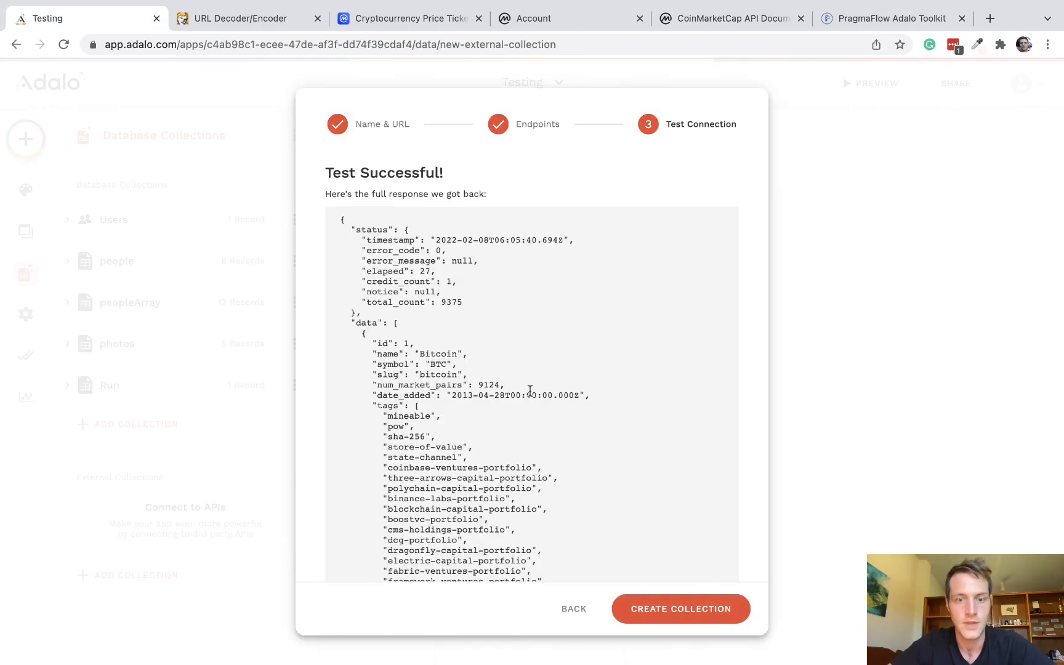
{"action": "scroll", "scroll_direction": "down", "scroll_amount": 3}
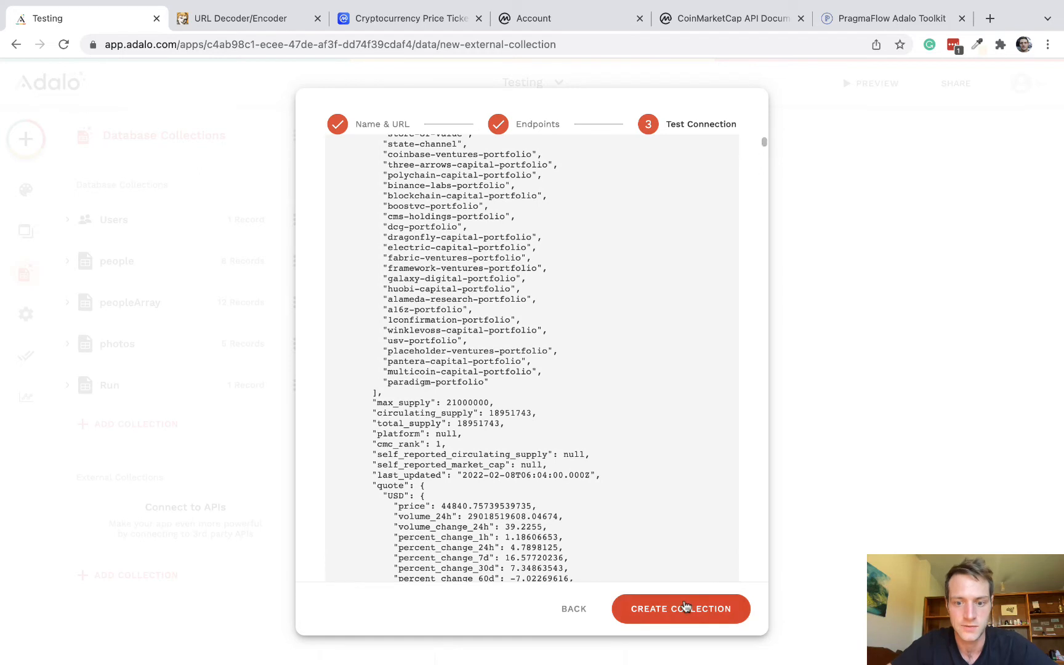
{"action": "left_click", "coordinate": [681, 608]}
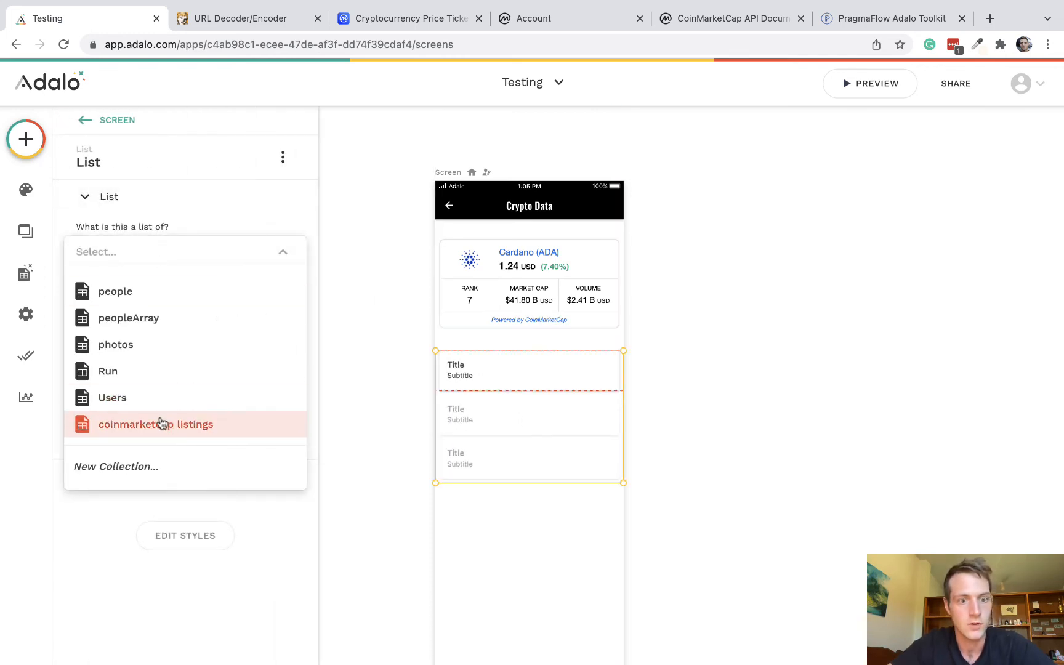
Source the list from coinmarketcap listings with each coin's name as the Title via Magic Text.
{"action": "left_click", "coordinate": [155, 423]}
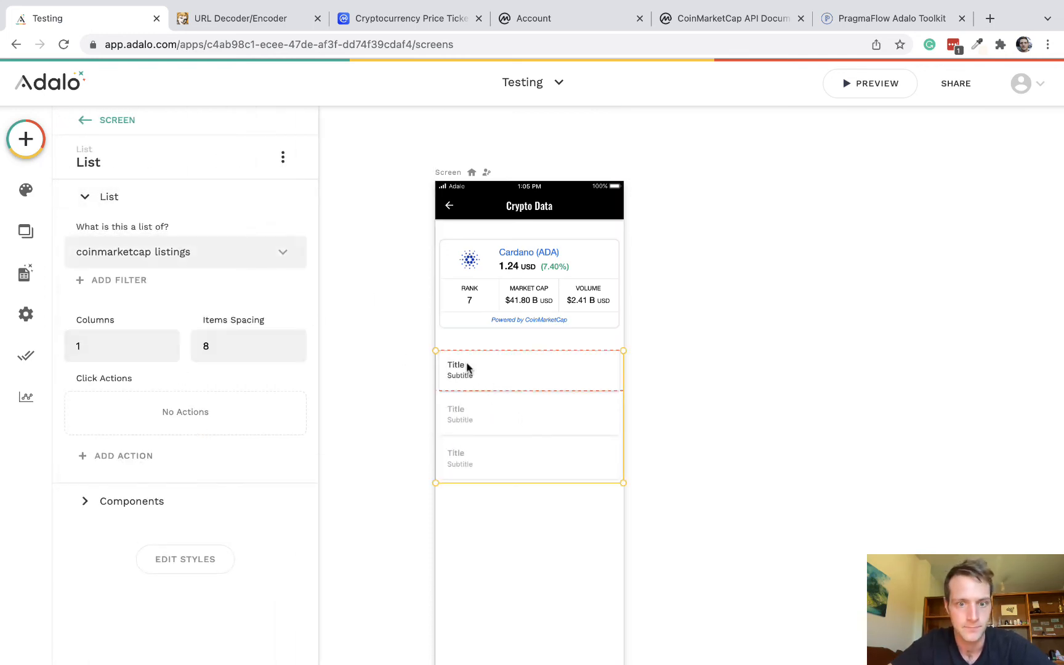
{"action": "left_click", "coordinate": [456, 365]}
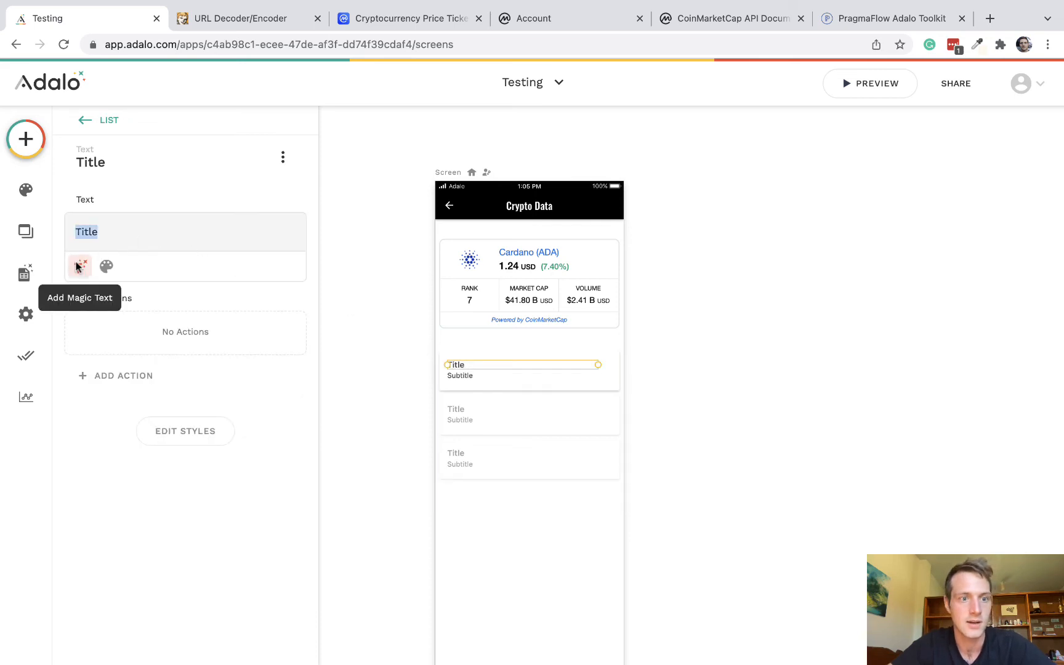
{"action": "left_click", "coordinate": [79, 266]}
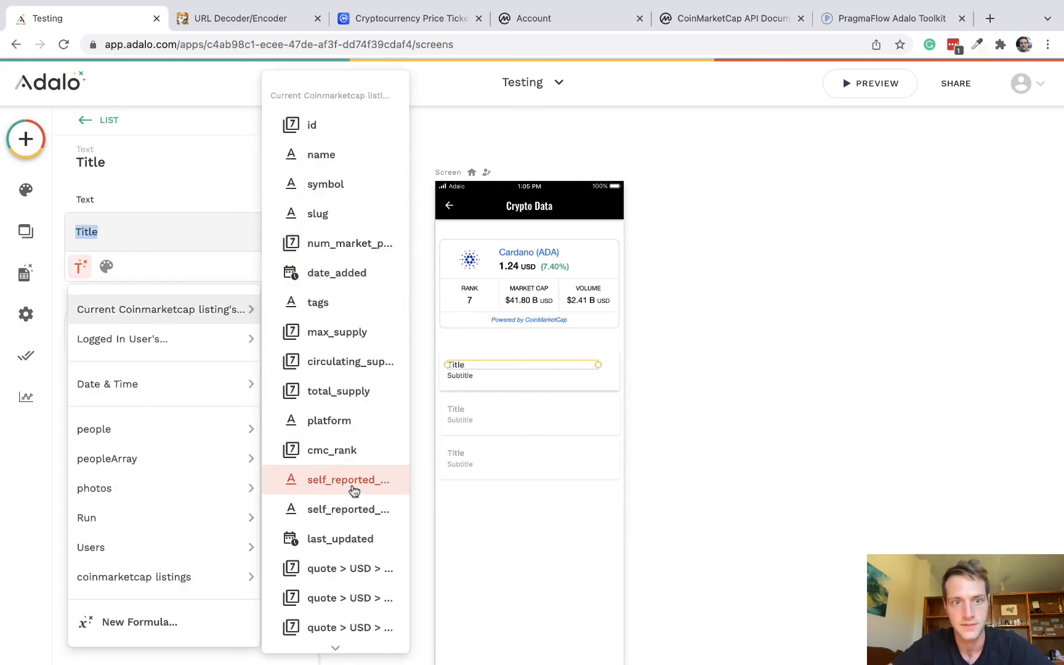
{"action": "left_click", "coordinate": [321, 154]}
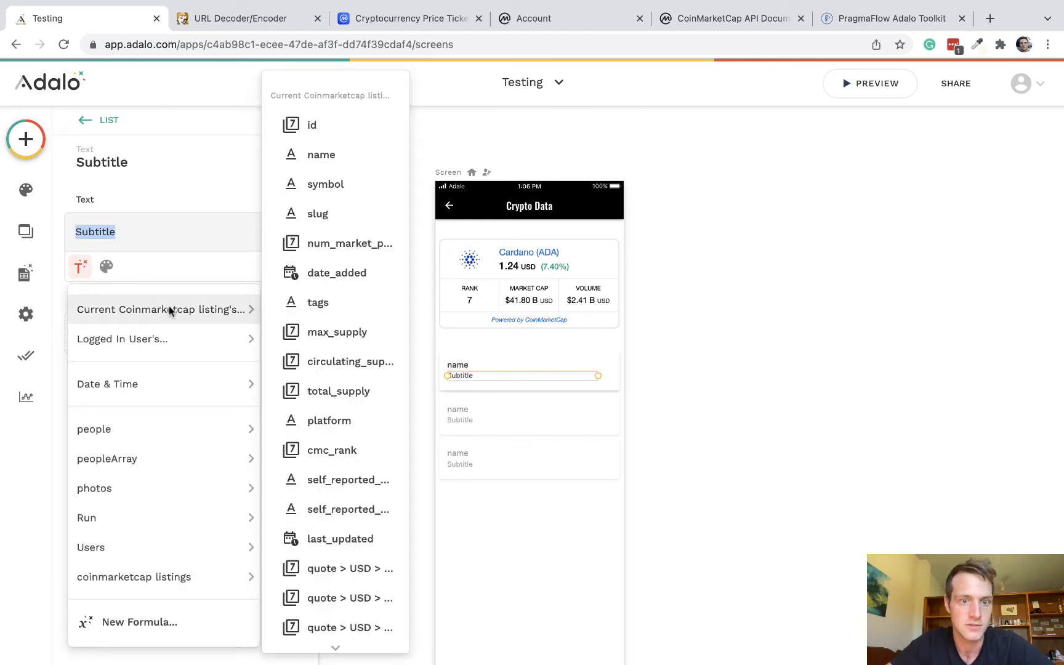
{"action": "mouse_move", "coordinate": [335, 567]}
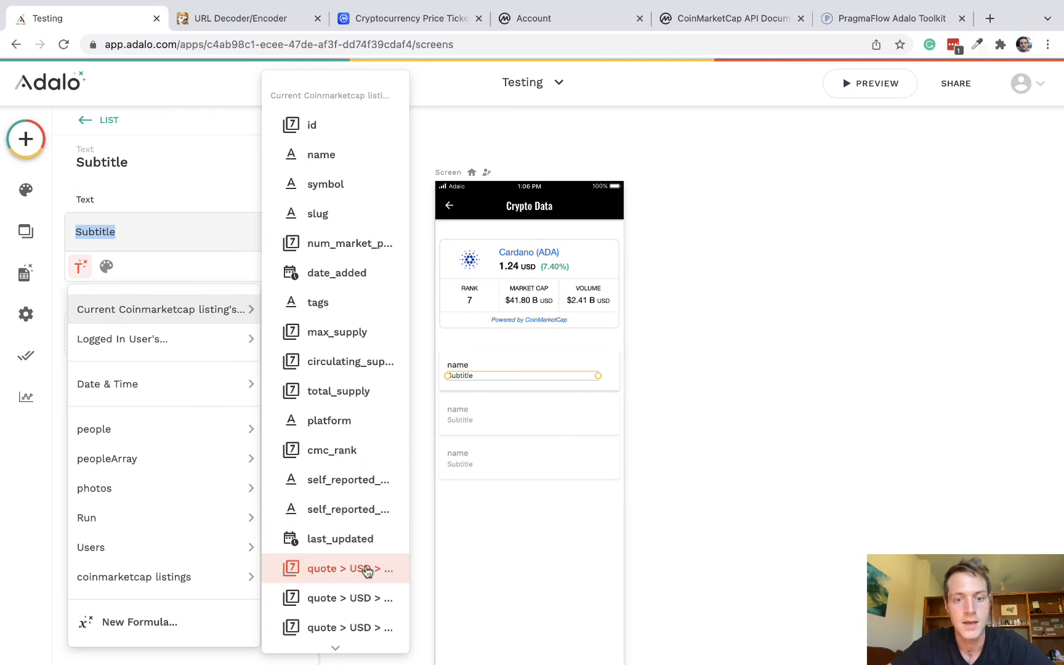
Make the Subtitle the quote > USD > price value with a $ prefix.
{"action": "left_click", "coordinate": [344, 569]}
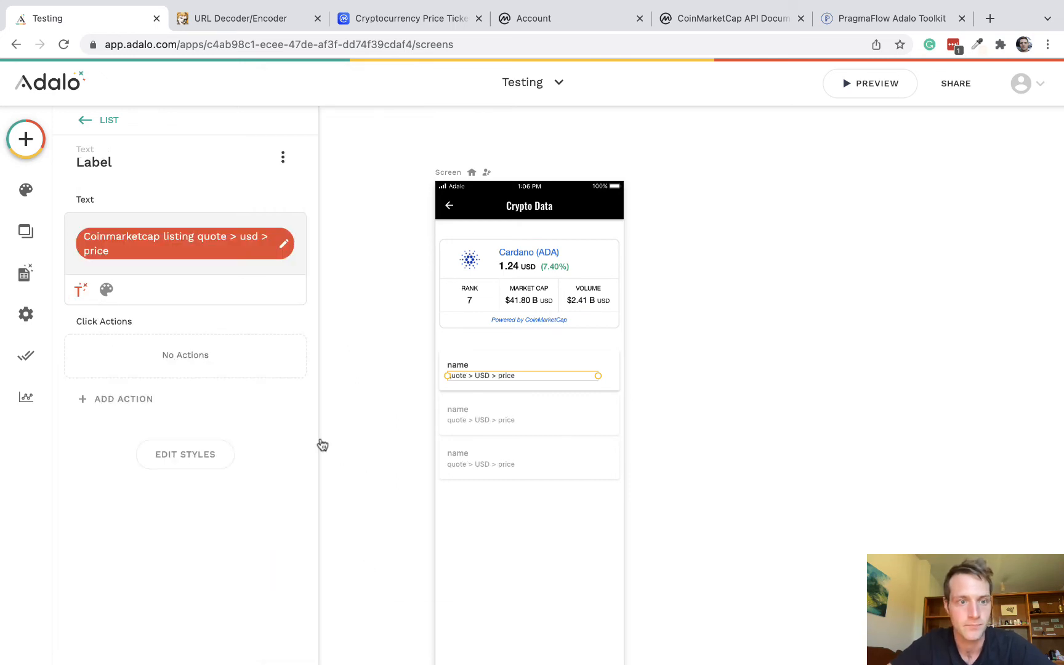
{"action": "mouse_move", "coordinate": [169, 244]}
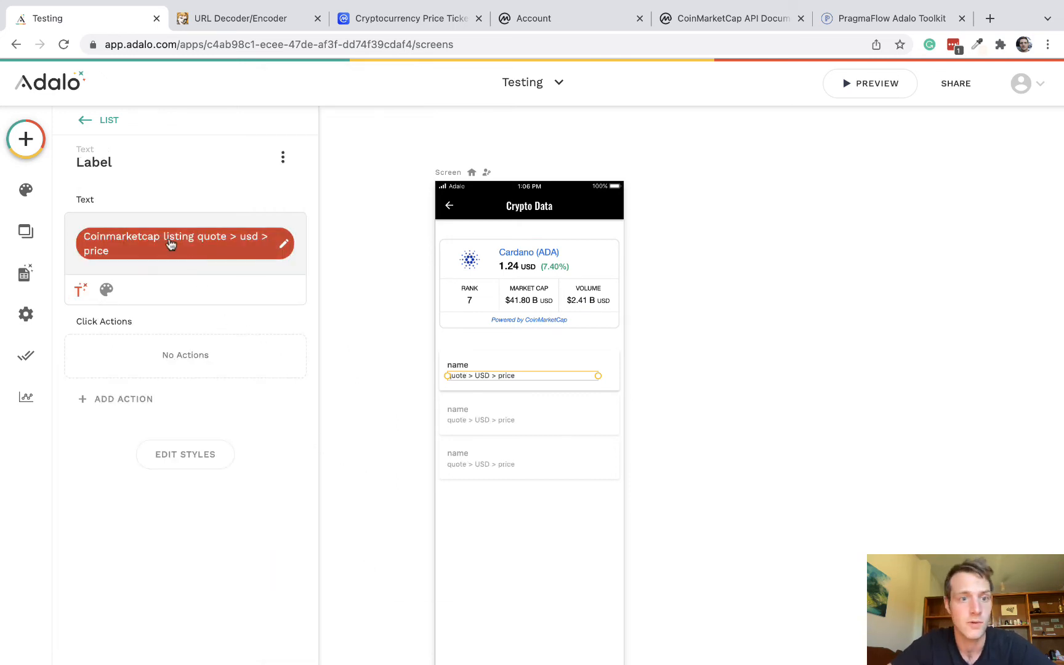
{"action": "left_click", "coordinate": [174, 244]}
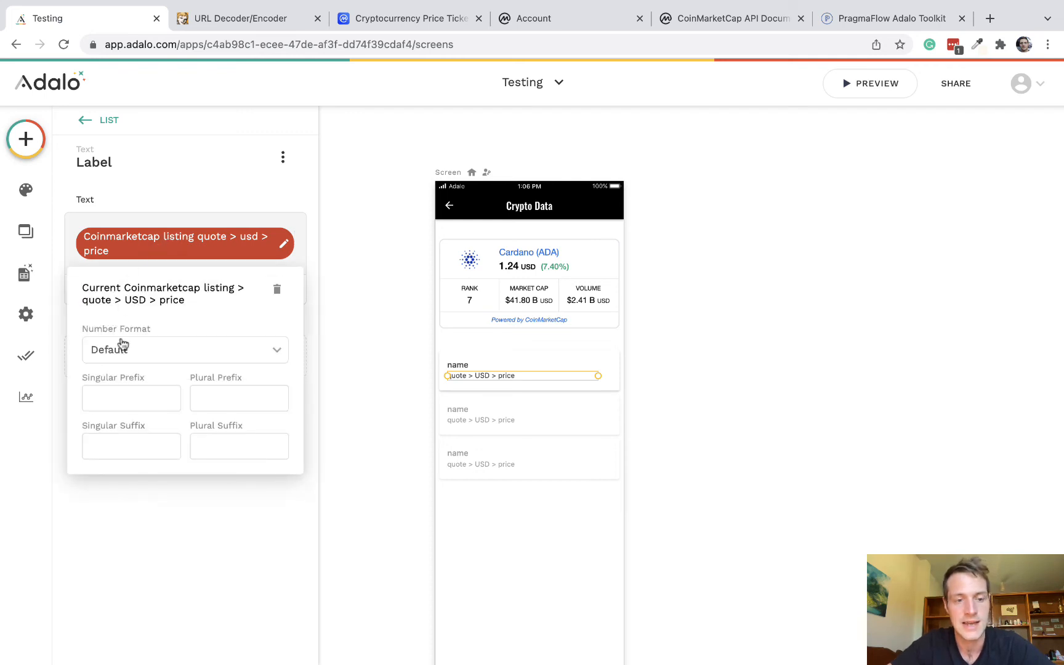
{"action": "type", "text": "$"}
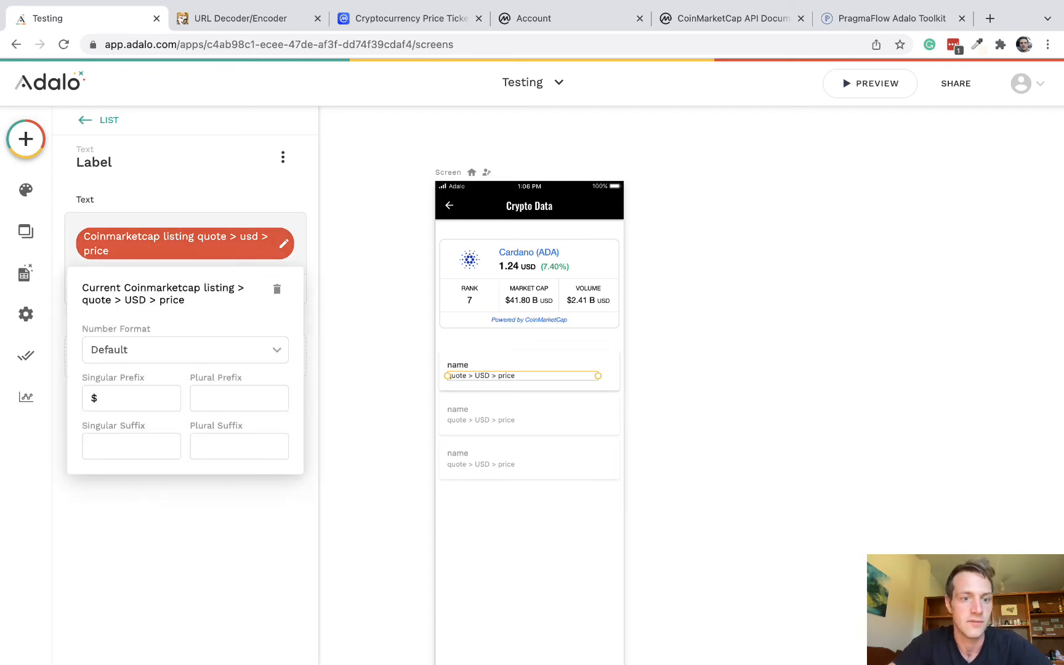
{"action": "type", "text": "$"}
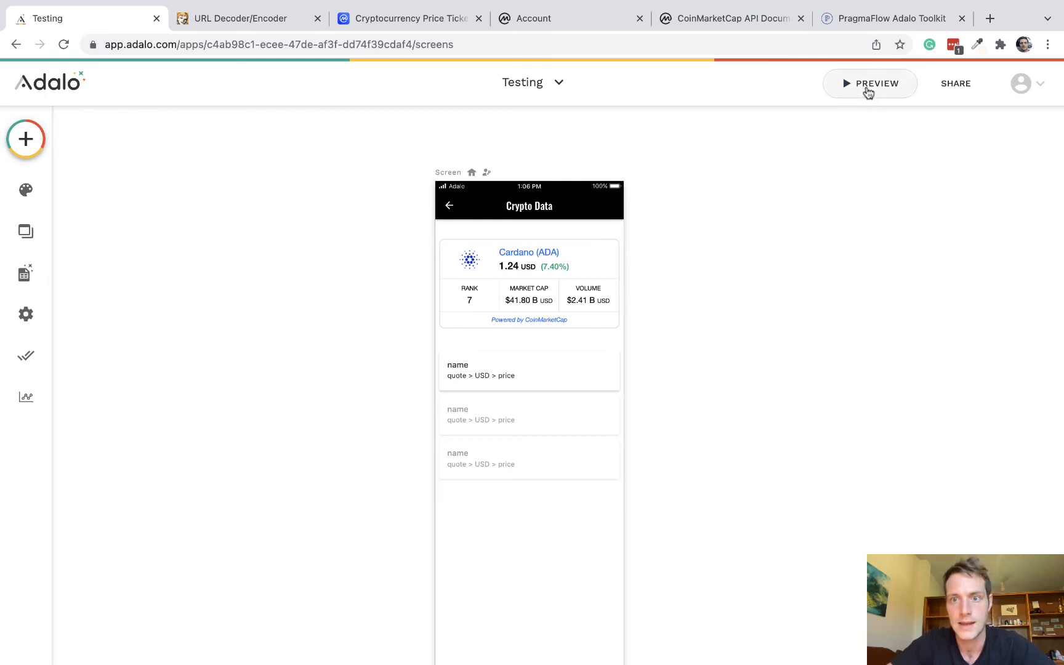
Preview the Crypto Data screen and scroll the live coin list, then go to the API docs.
{"action": "left_click", "coordinate": [870, 83]}
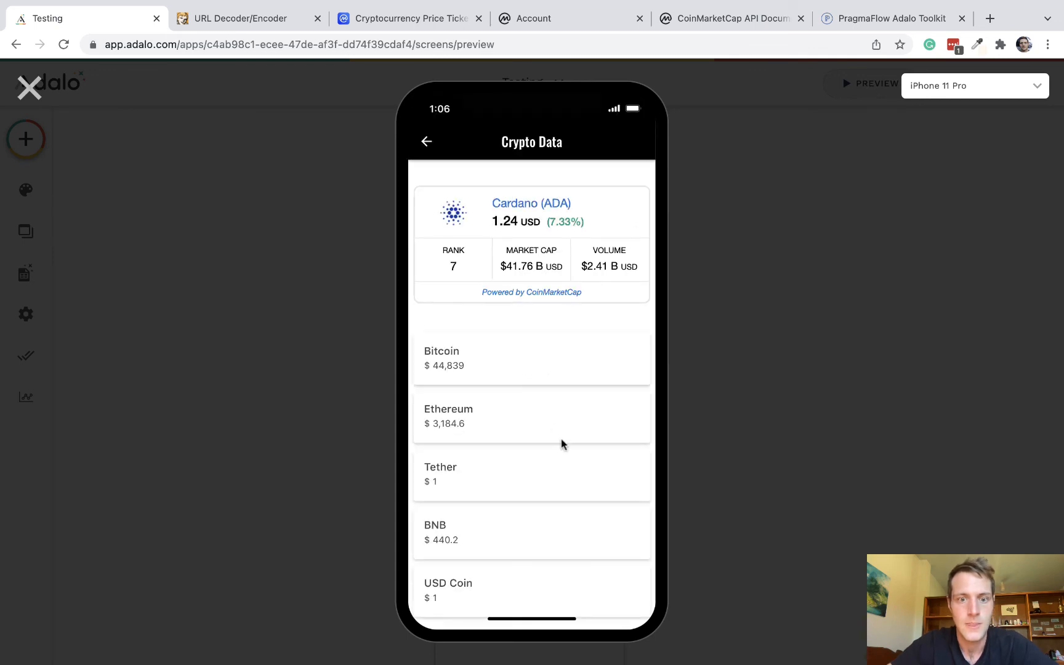
{"action": "scroll", "scroll_direction": "down", "scroll_amount": 3}
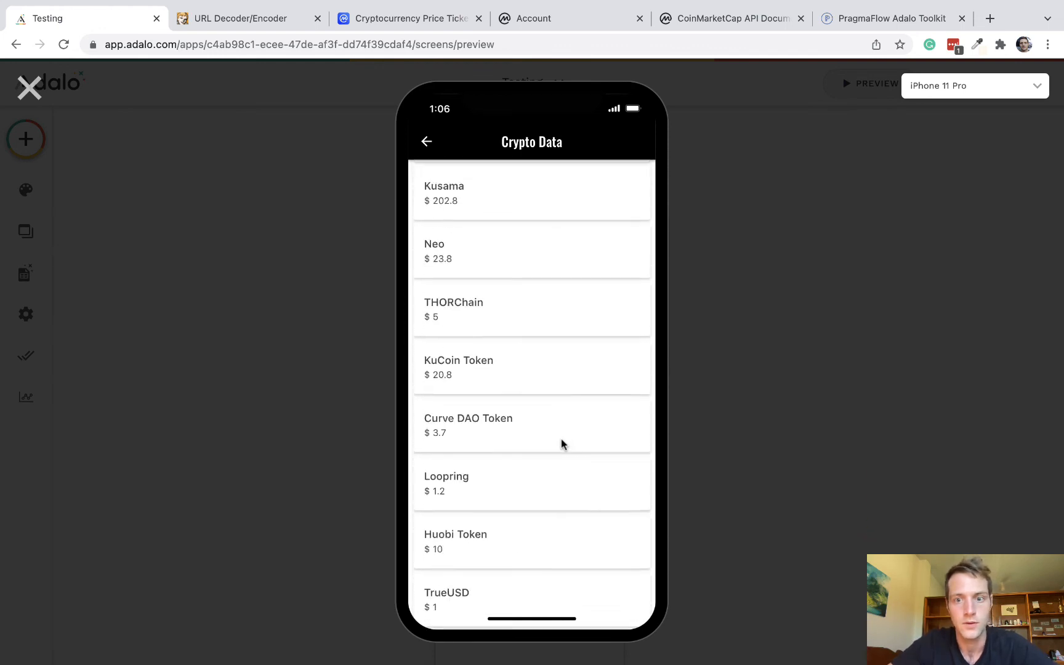
{"action": "scroll", "scroll_direction": "down", "scroll_amount": 3}
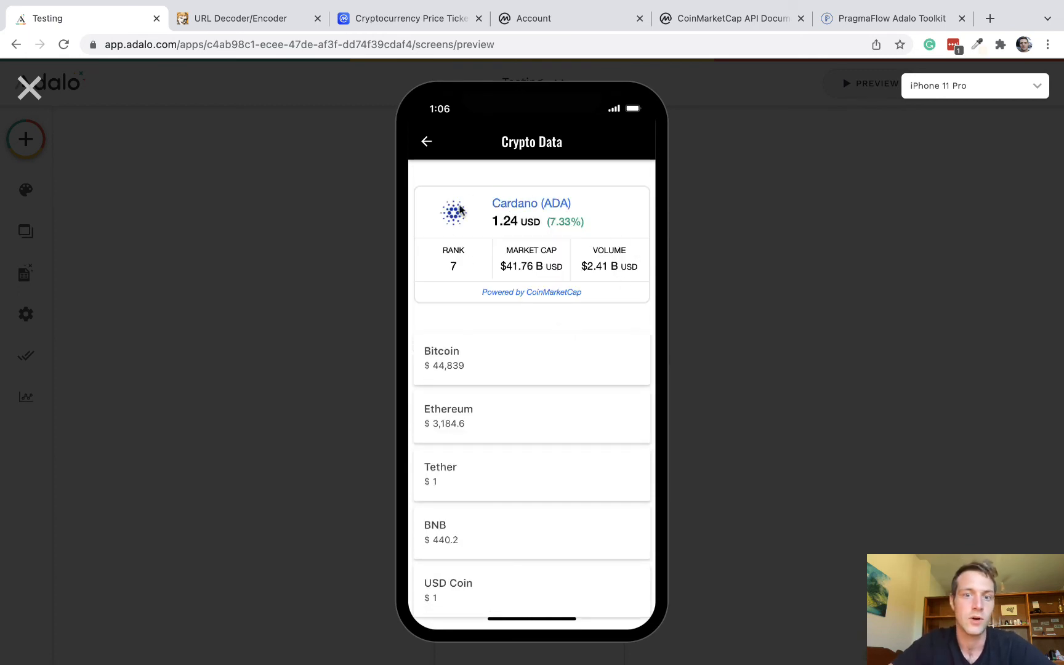
{"action": "mouse_move", "coordinate": [528, 450]}
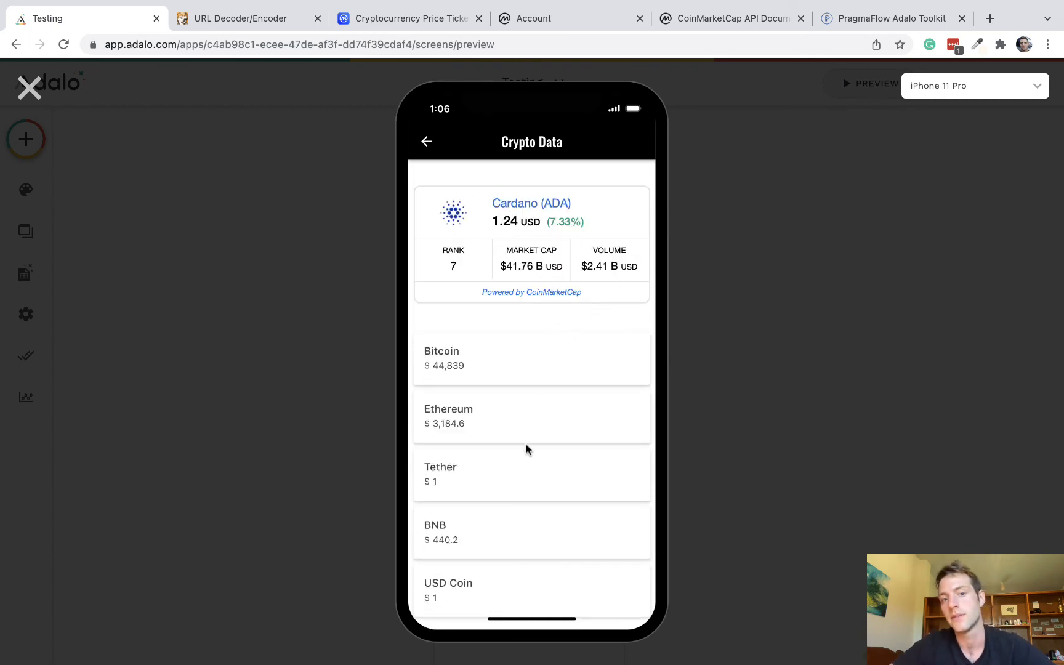
{"action": "scroll", "scroll_direction": "down", "scroll_amount": 3}
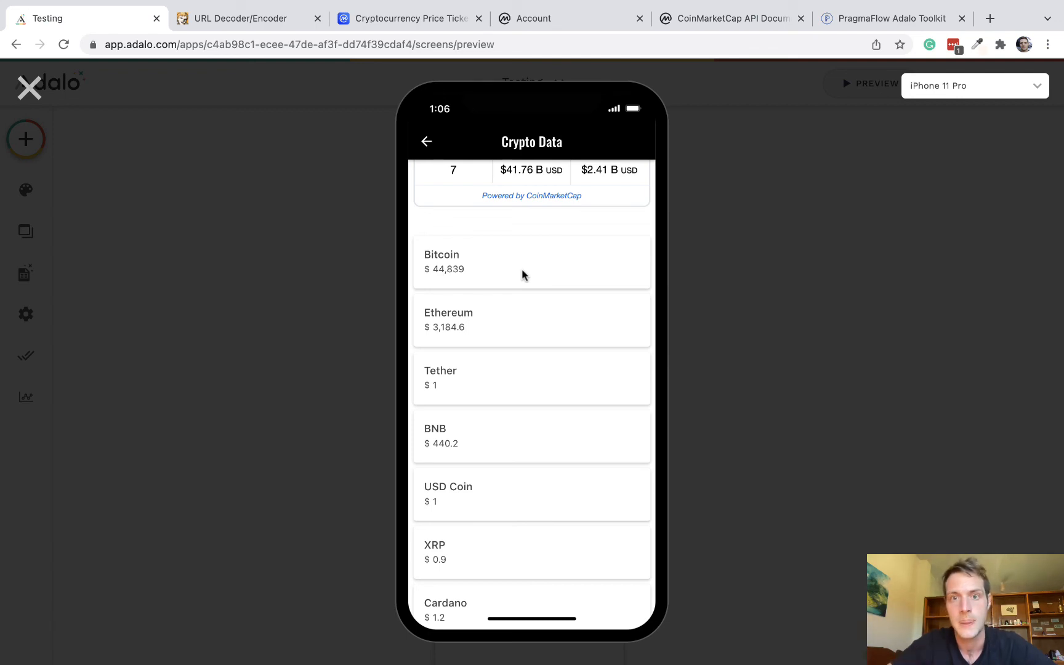
{"action": "left_click", "coordinate": [730, 19]}
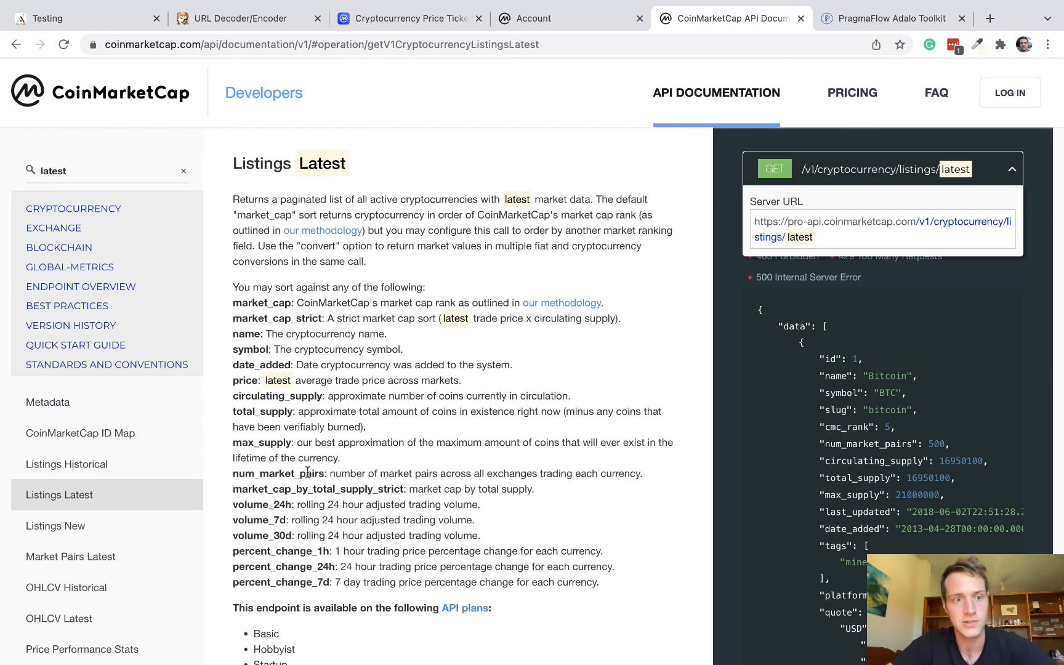
Browse the Cryptocurrency category from Listings Latest to the Trending Latest endpoint.
{"action": "left_click", "coordinate": [74, 208]}
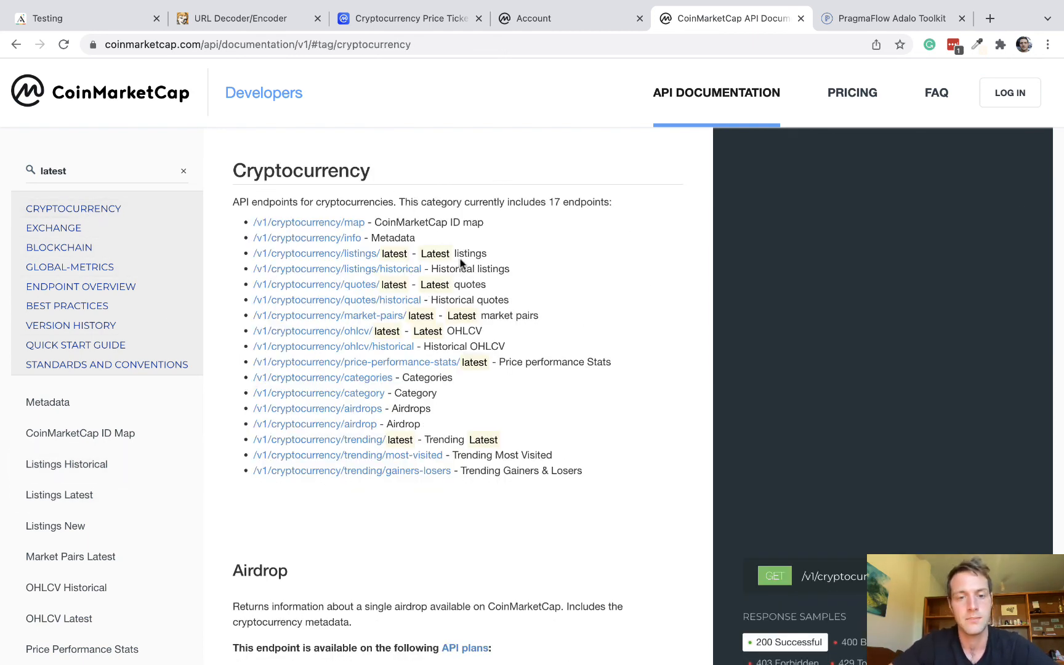
{"action": "left_click", "coordinate": [315, 254]}
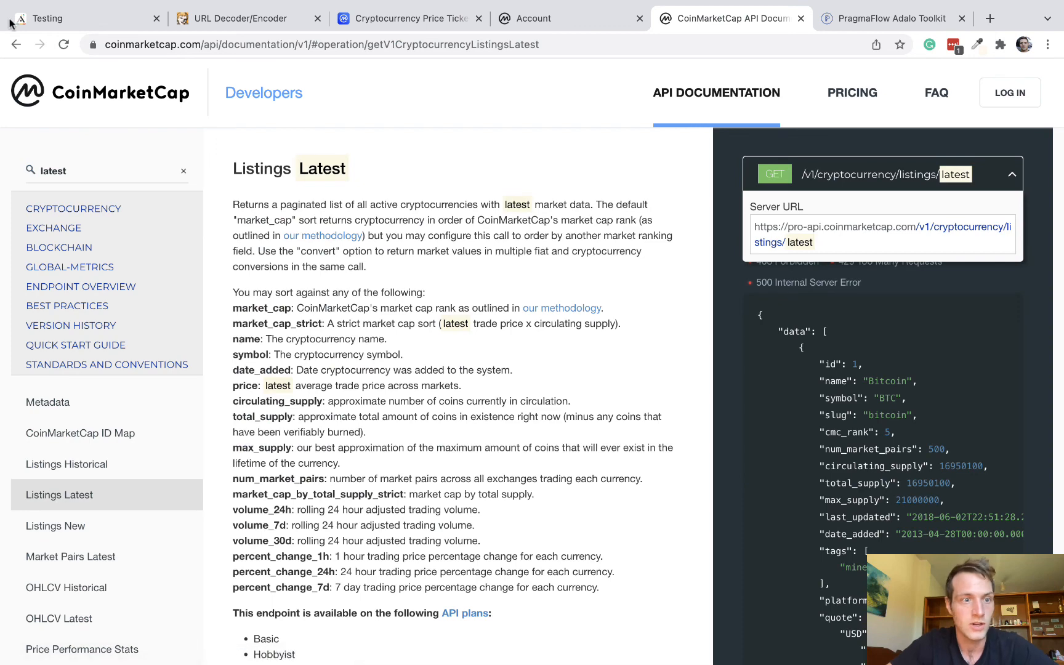
{"action": "left_click", "coordinate": [73, 208]}
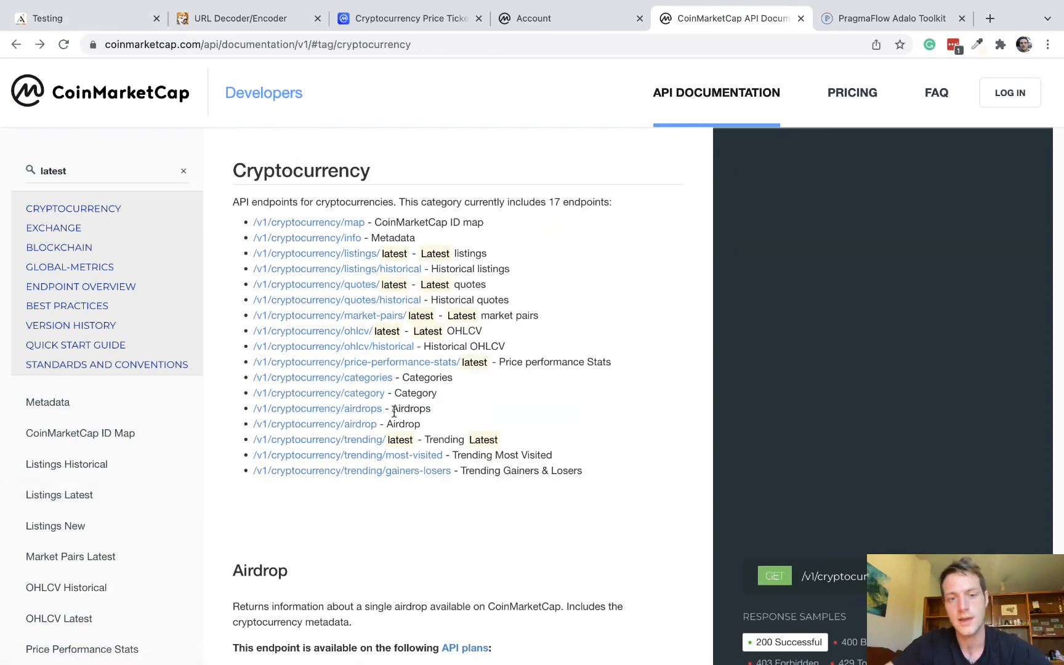
{"action": "left_click", "coordinate": [318, 440]}
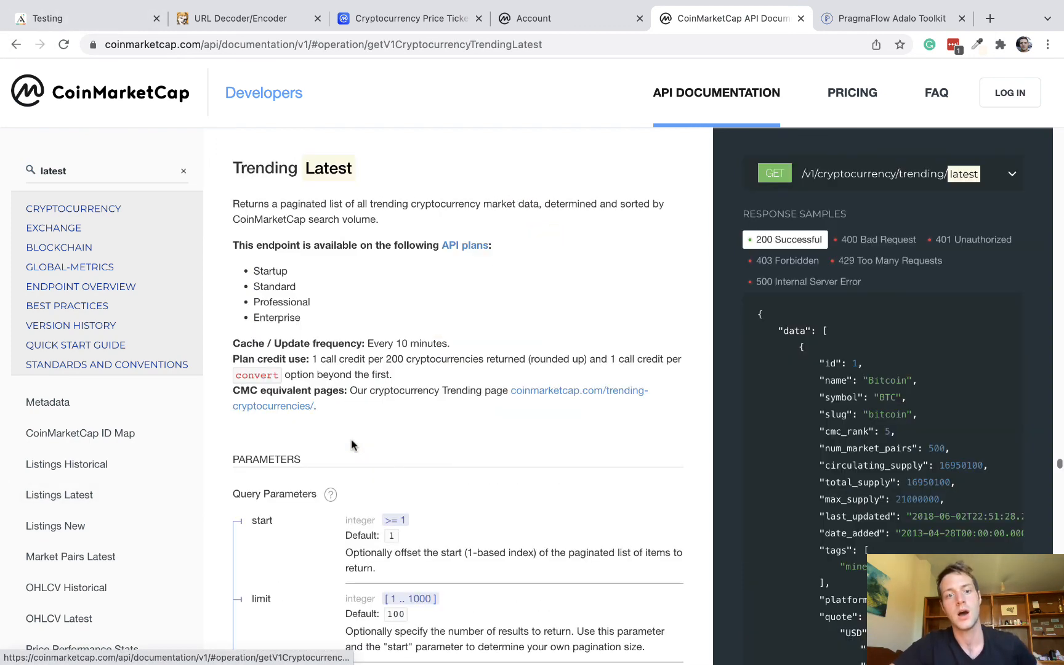
Highlight the API plans that include Trending Latest and return to the Adalo preview.
{"action": "left_click_drag", "start_coordinate": [254, 269], "coordinate": [301, 318]}
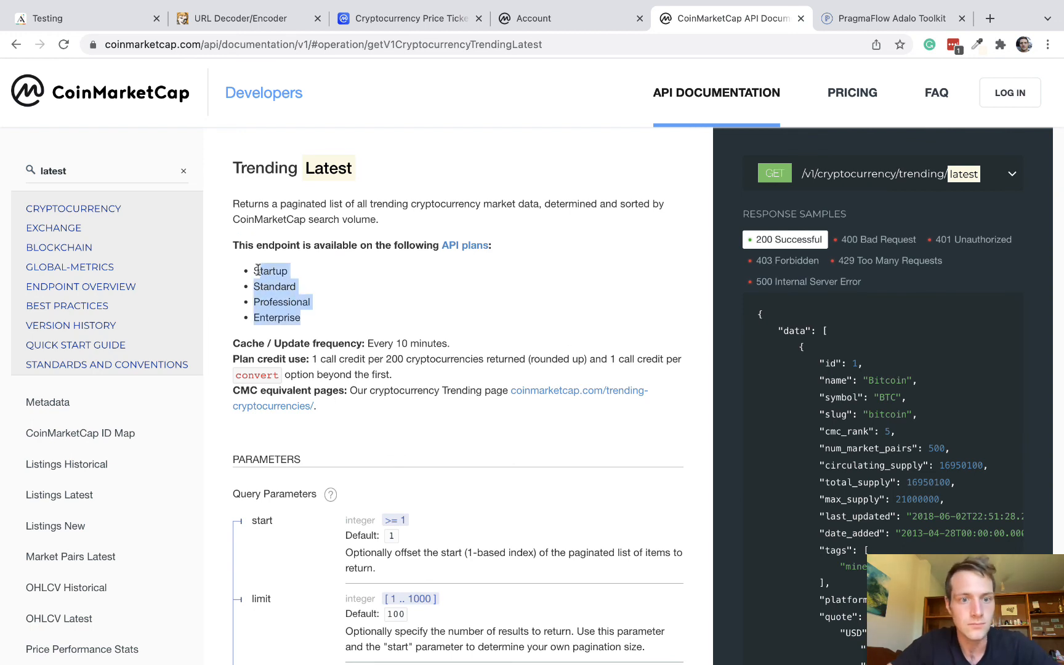
{"action": "left_click", "coordinate": [364, 320]}
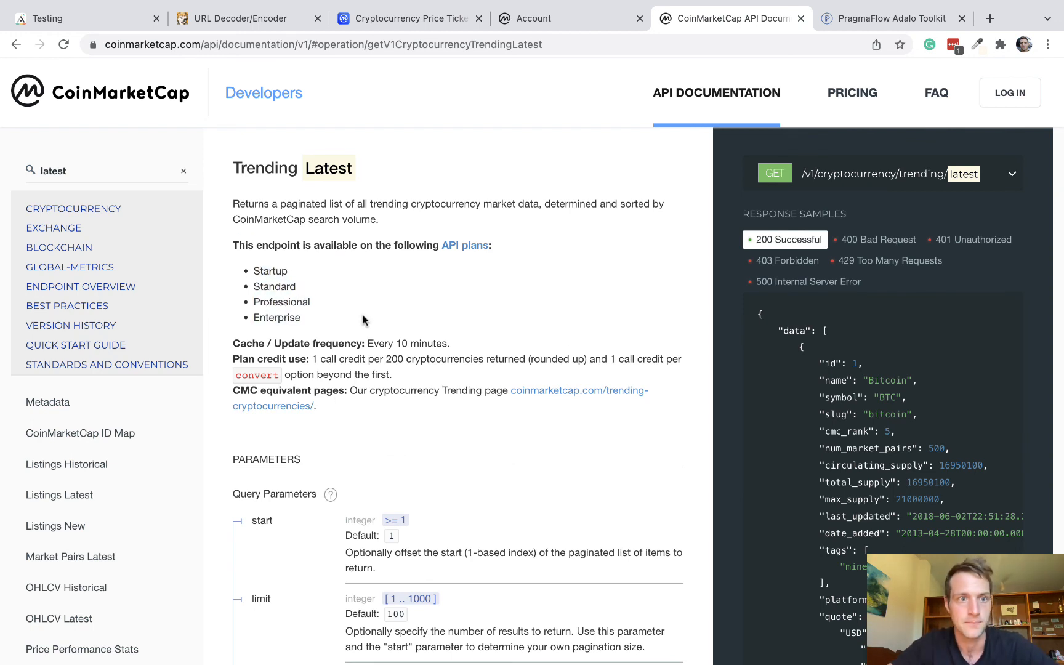
{"action": "left_click", "coordinate": [81, 18]}
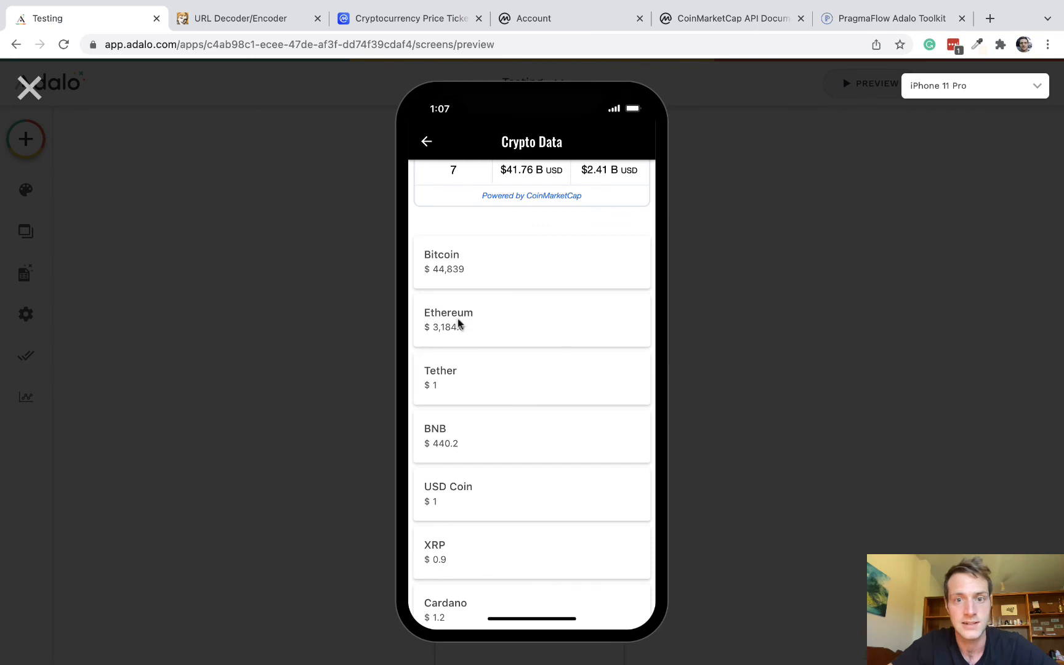
{"action": "scroll", "scroll_direction": "down", "scroll_amount": 3}
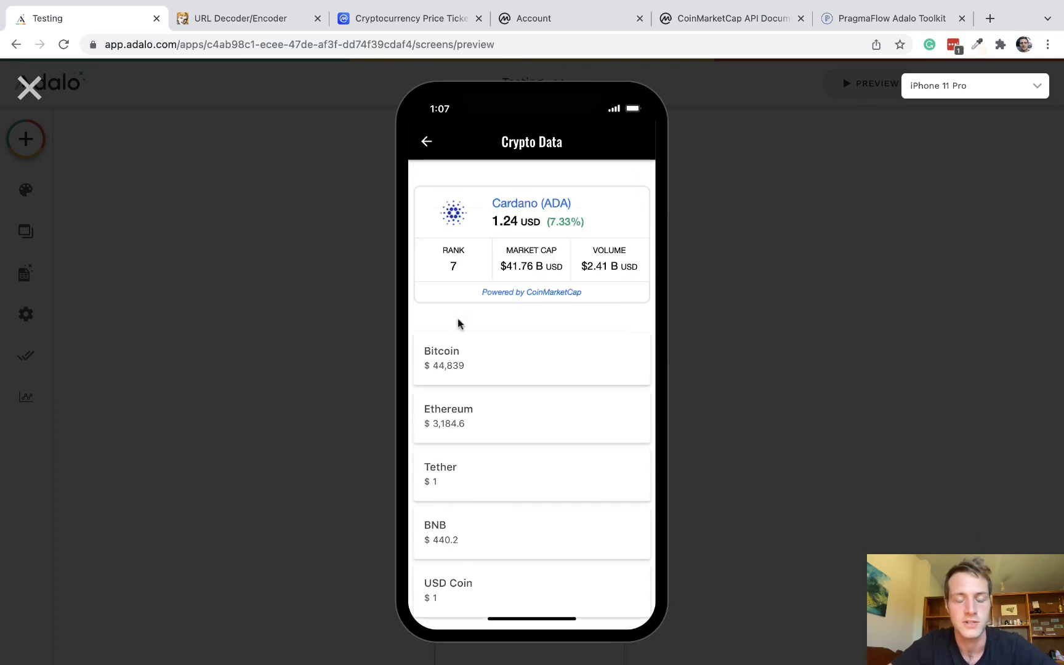
{"action": "mouse_move", "coordinate": [517, 129]}
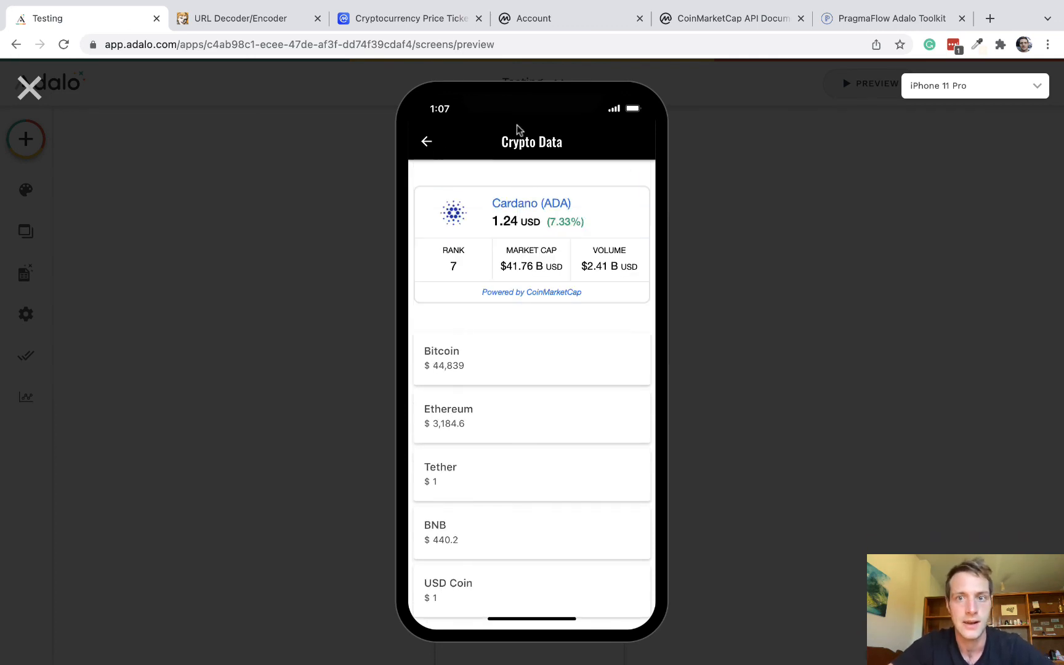